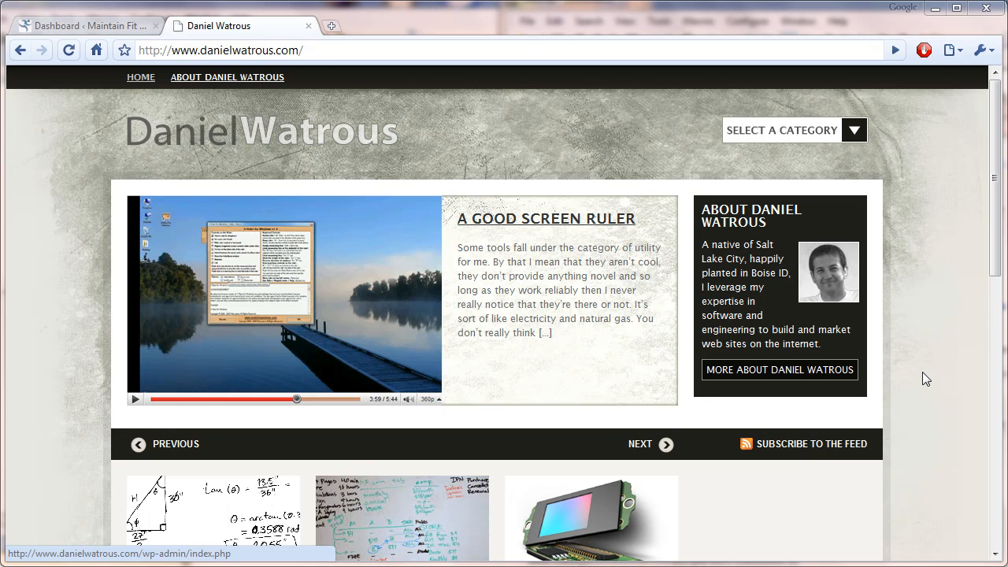
- Go to the site's wp-admin address and look through the Dashboard widgets
{"action": "left_click", "coordinate": [639, 444]}
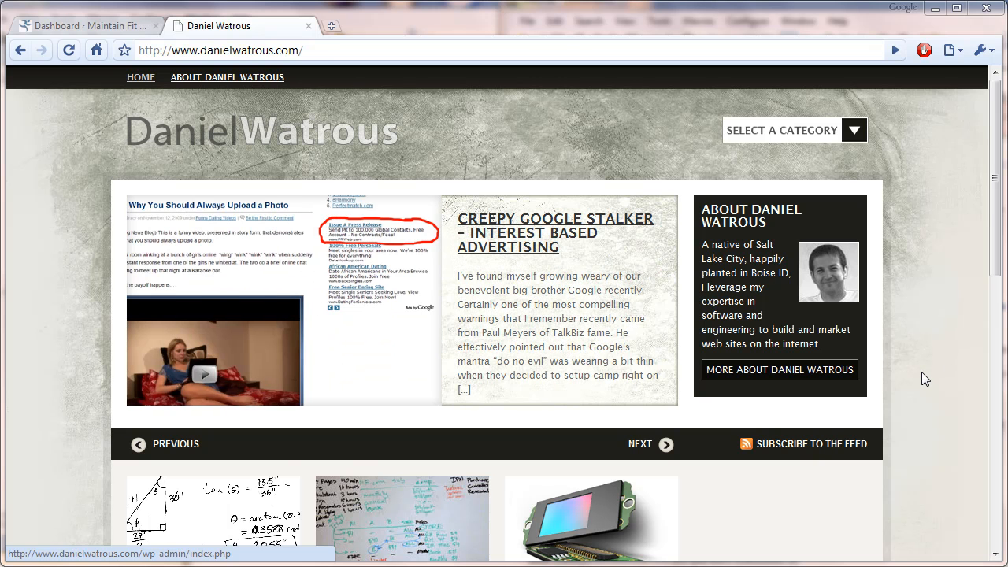
{"action": "mouse_move", "coordinate": [915, 384]}
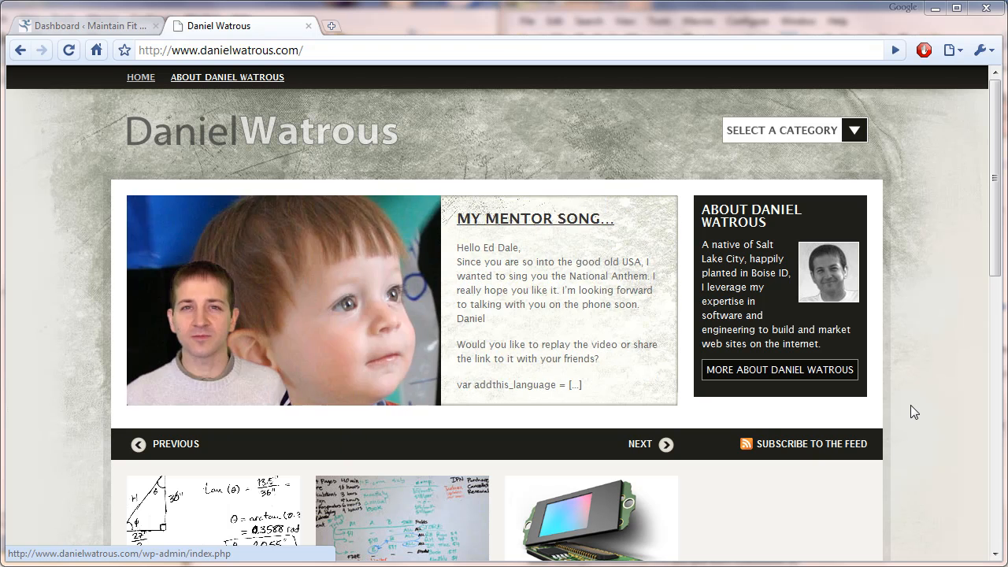
{"action": "mouse_move", "coordinate": [945, 479]}
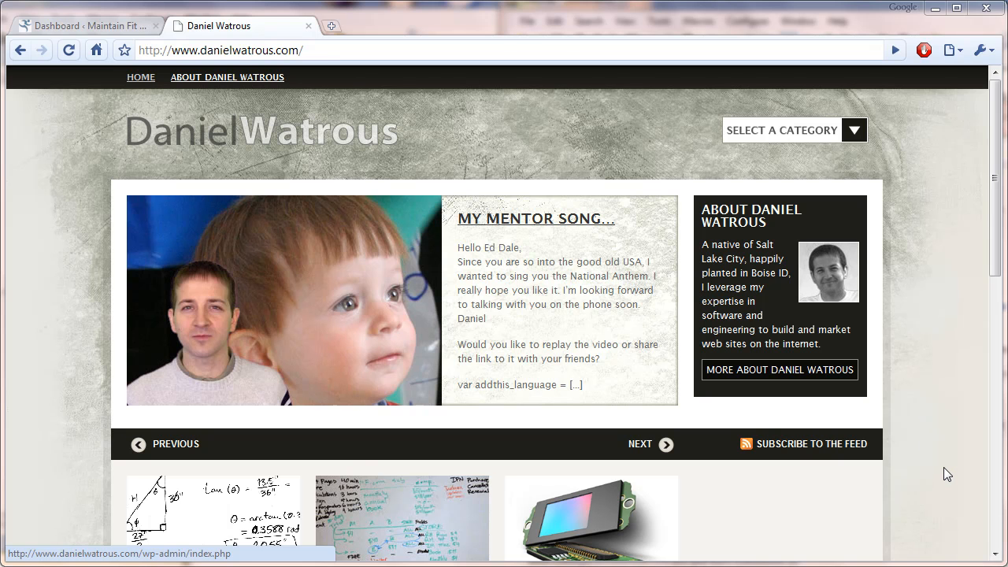
{"action": "left_click", "coordinate": [639, 444]}
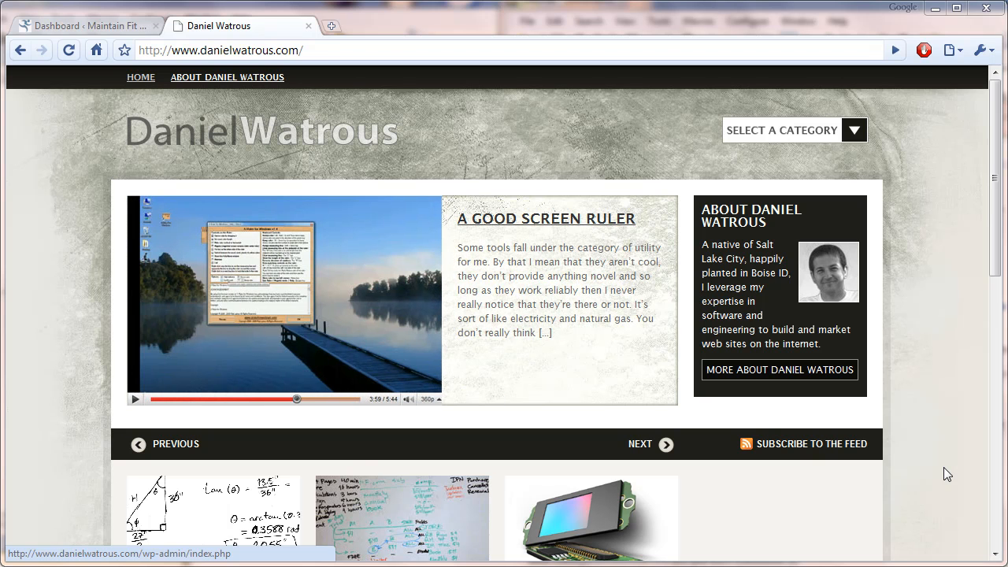
{"action": "mouse_move", "coordinate": [885, 409]}
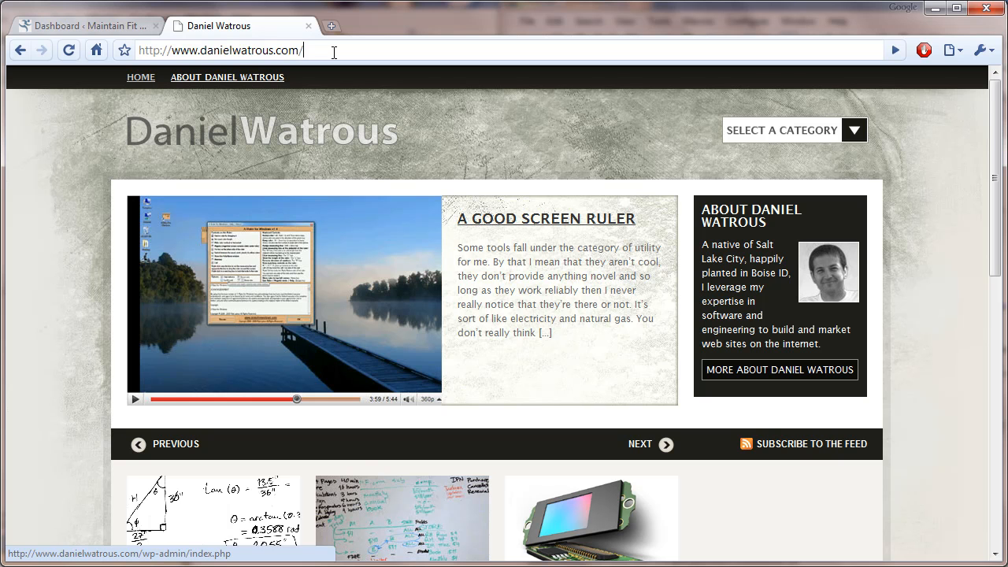
{"action": "left_click", "coordinate": [665, 444]}
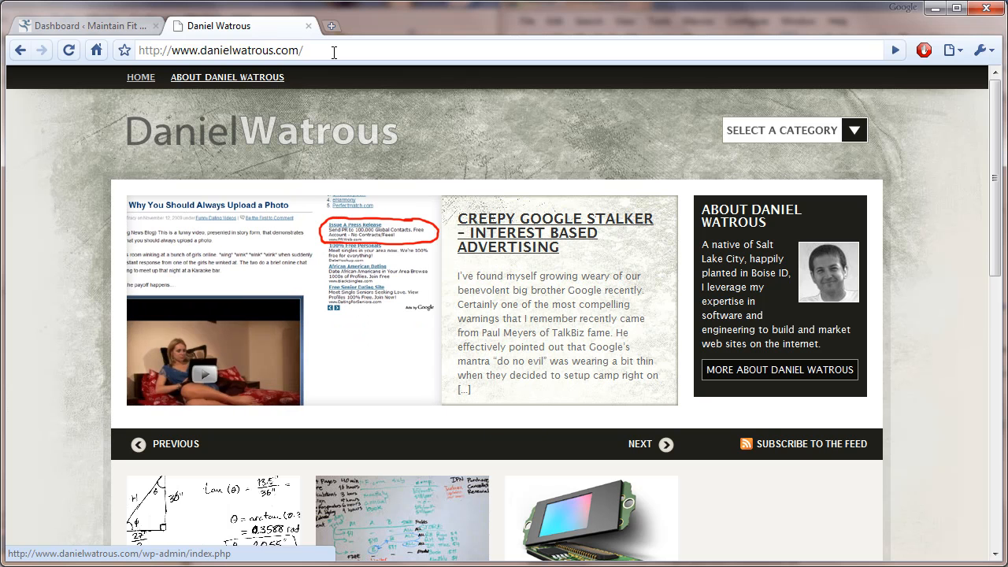
{"action": "type", "text": "wp-admin/"}
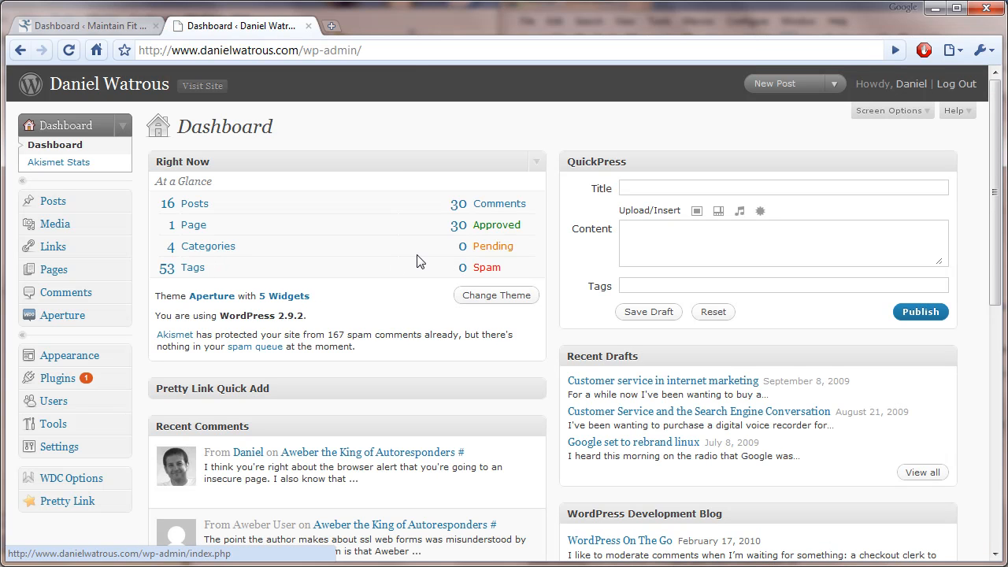
{"action": "mouse_move", "coordinate": [194, 204]}
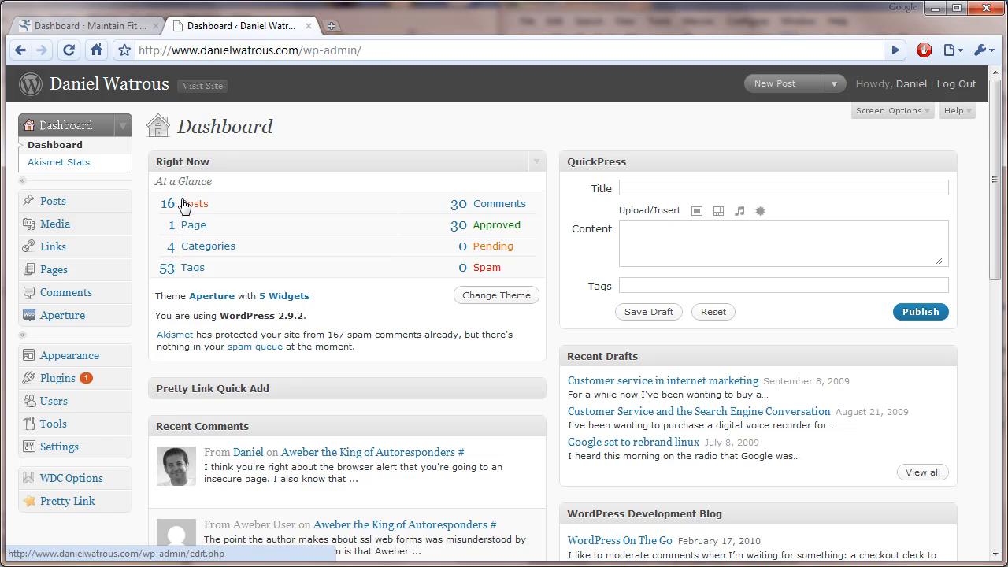
{"action": "mouse_move", "coordinate": [510, 249]}
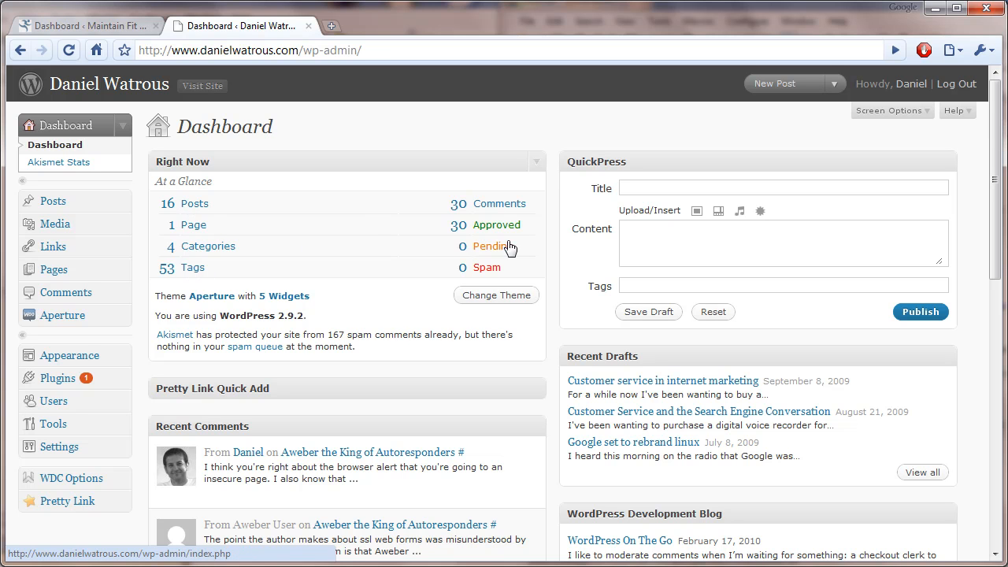
{"action": "mouse_move", "coordinate": [485, 268]}
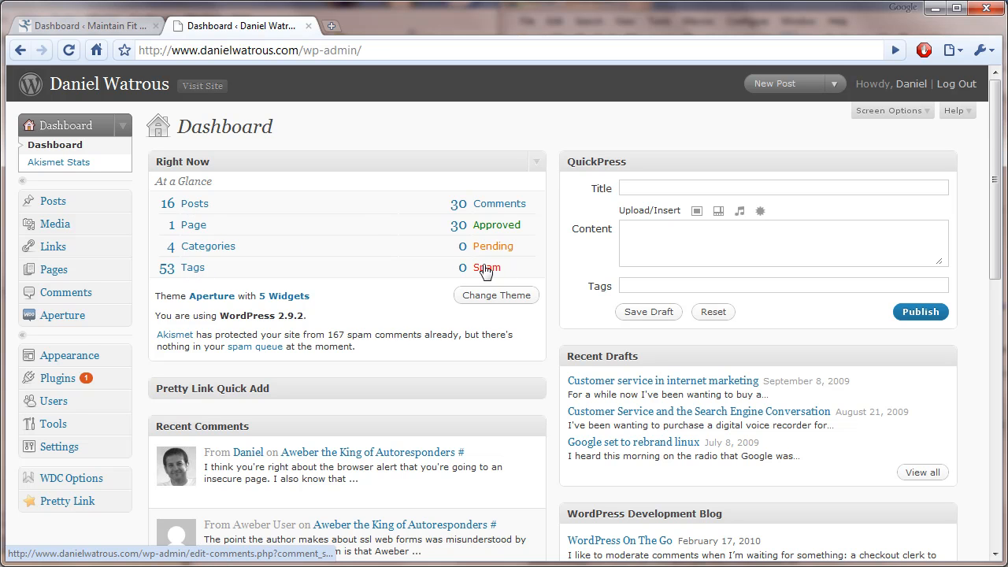
{"action": "mouse_move", "coordinate": [488, 280]}
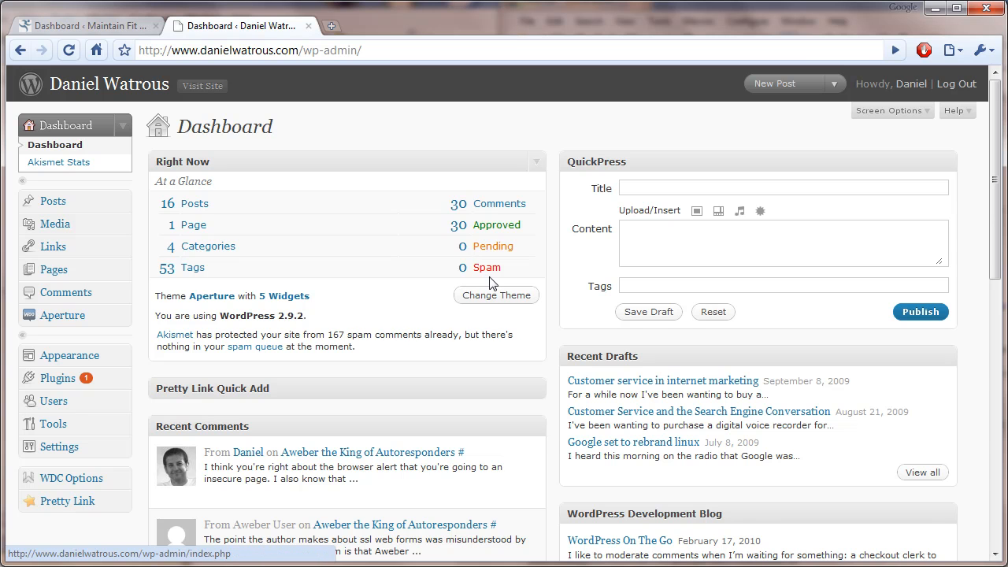
{"action": "scroll", "scroll_direction": "down", "scroll_amount": 3}
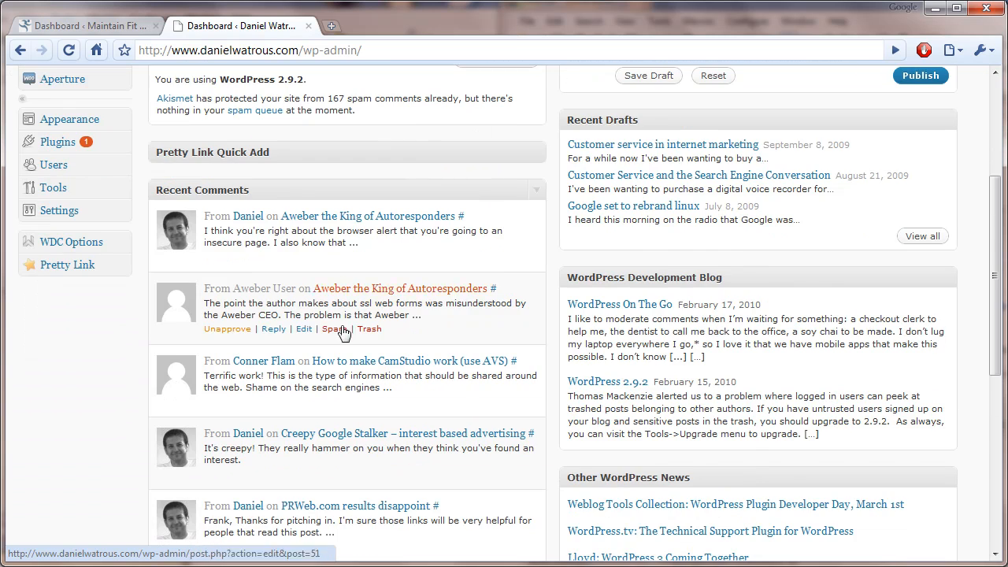
{"action": "scroll", "scroll_direction": "up", "scroll_amount": 3}
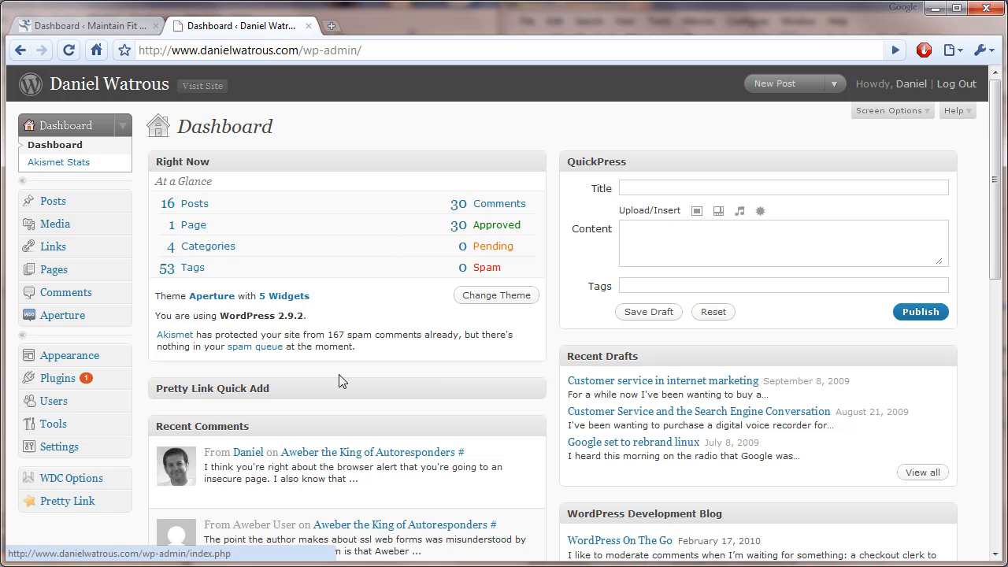
{"action": "mouse_move", "coordinate": [492, 451]}
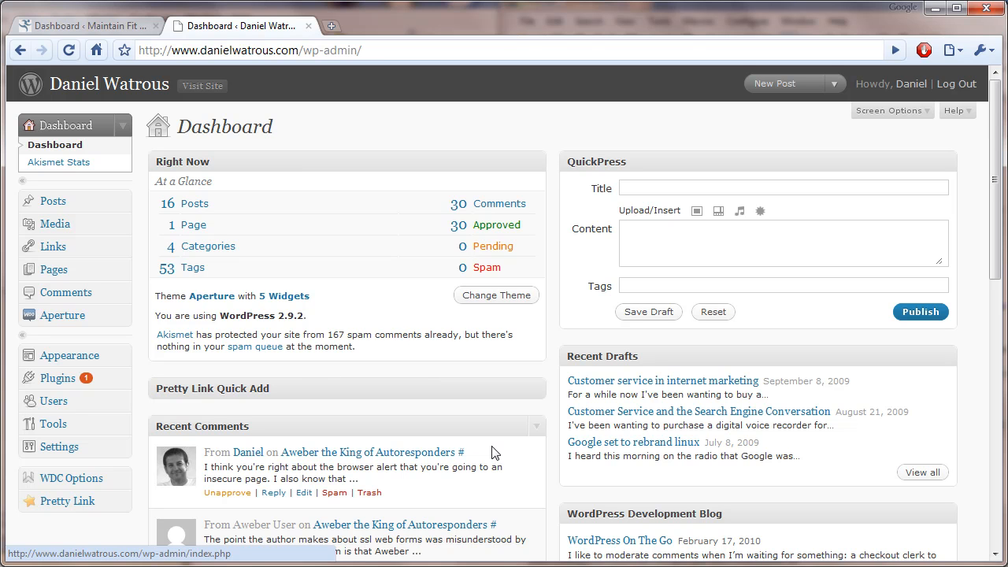
{"action": "mouse_move", "coordinate": [554, 338]}
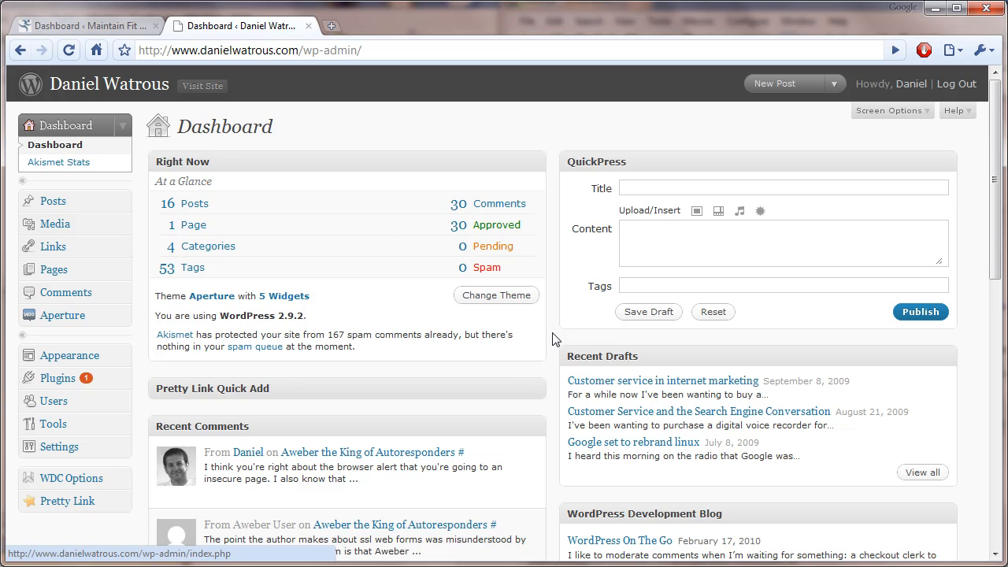
{"action": "mouse_move", "coordinate": [124, 214]}
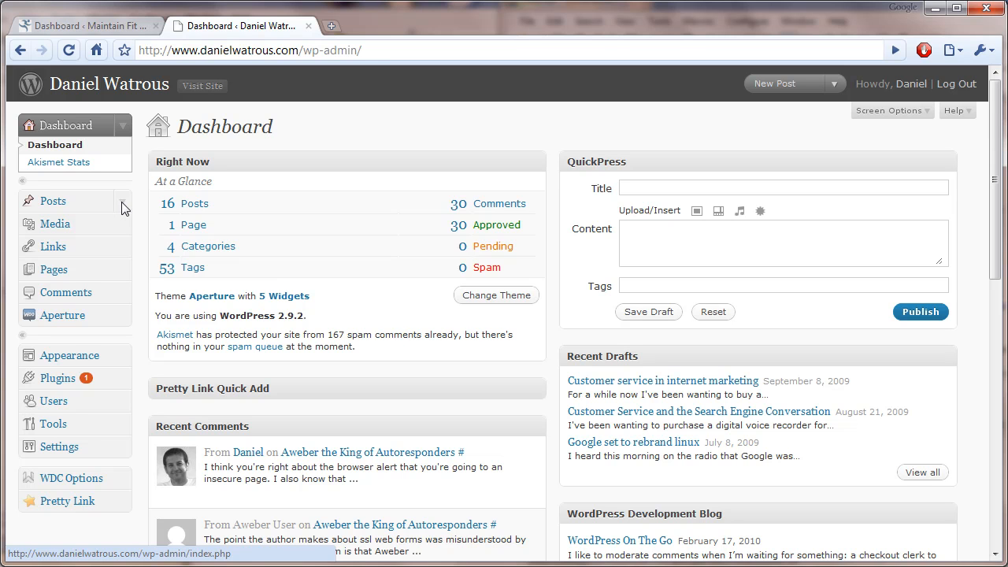
{"action": "mouse_move", "coordinate": [54, 201]}
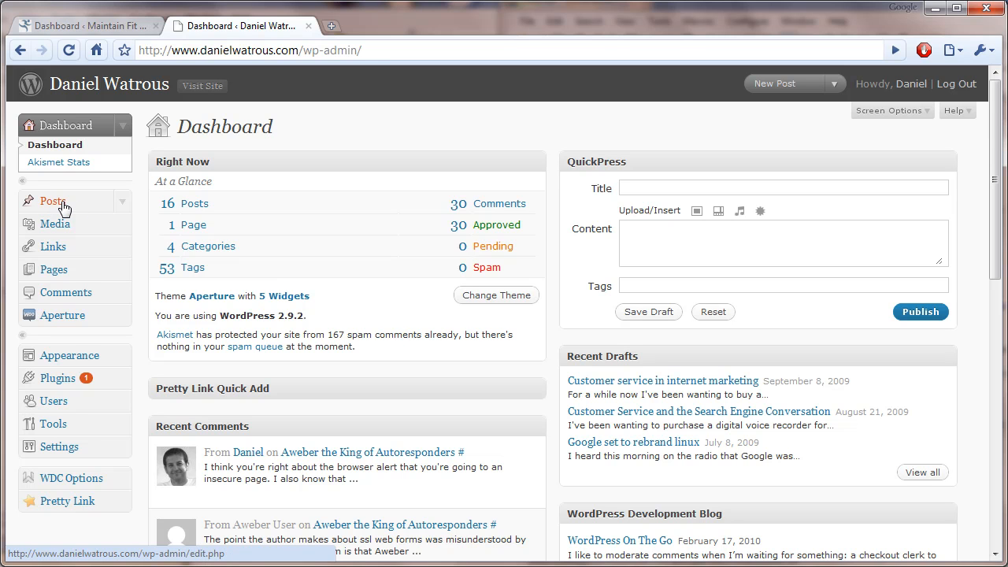
{"action": "mouse_move", "coordinate": [54, 270]}
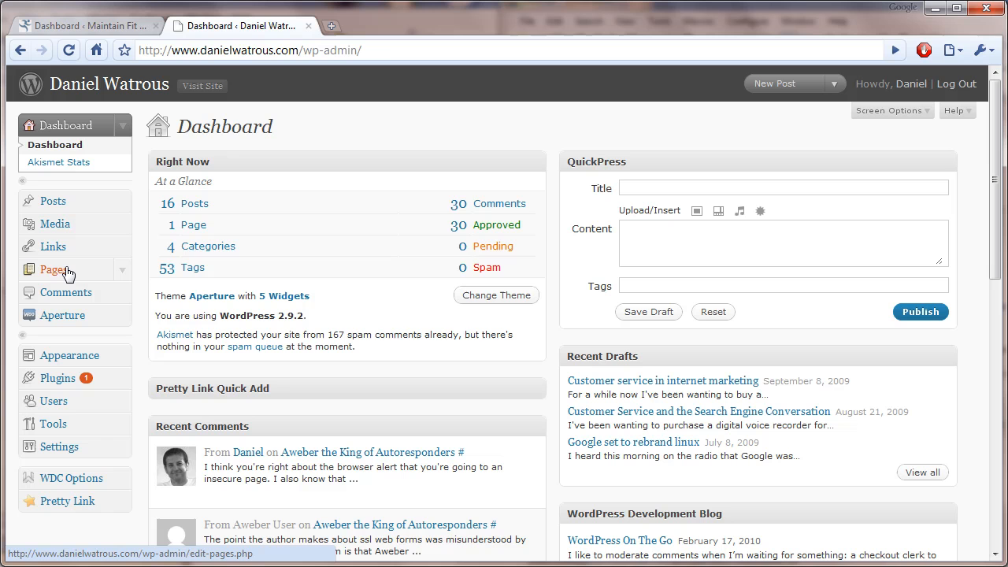
{"action": "mouse_move", "coordinate": [55, 223]}
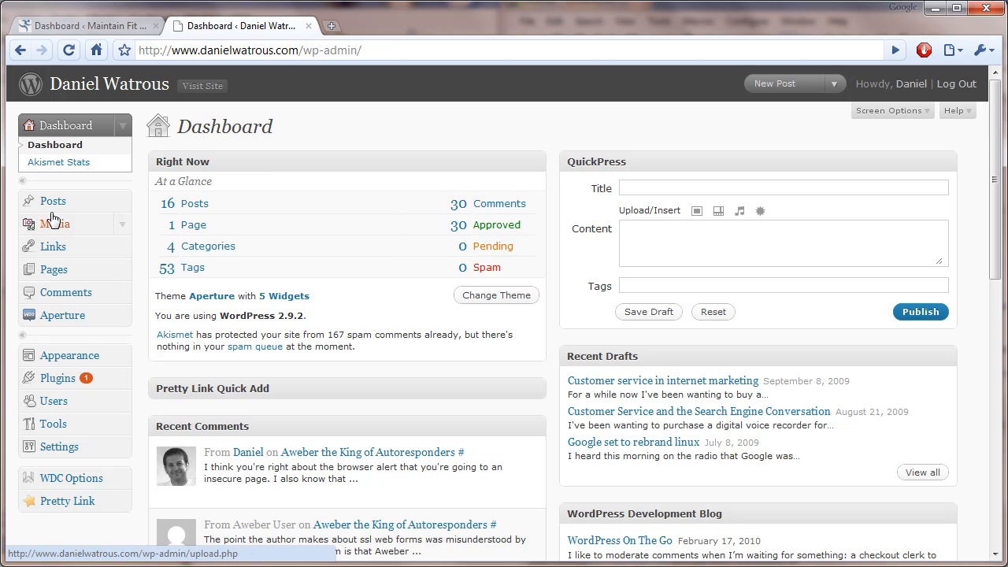
{"action": "mouse_move", "coordinate": [62, 236]}
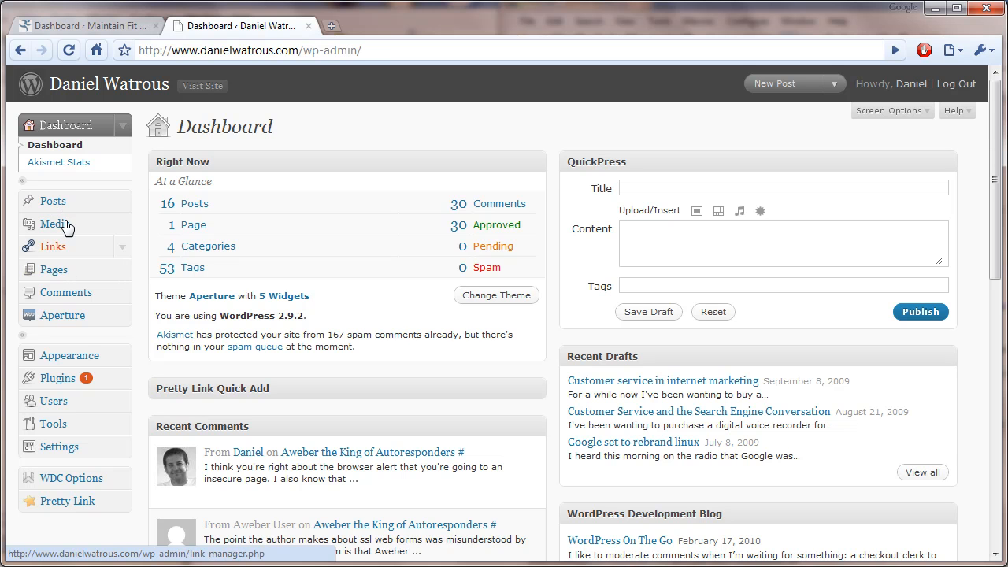
{"action": "mouse_move", "coordinate": [54, 202]}
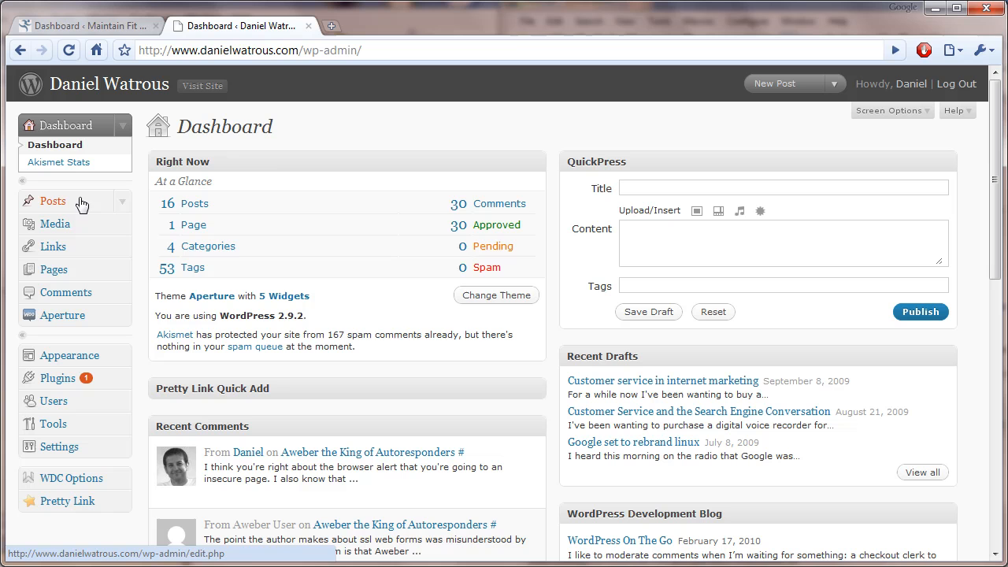
{"action": "mouse_move", "coordinate": [784, 106]}
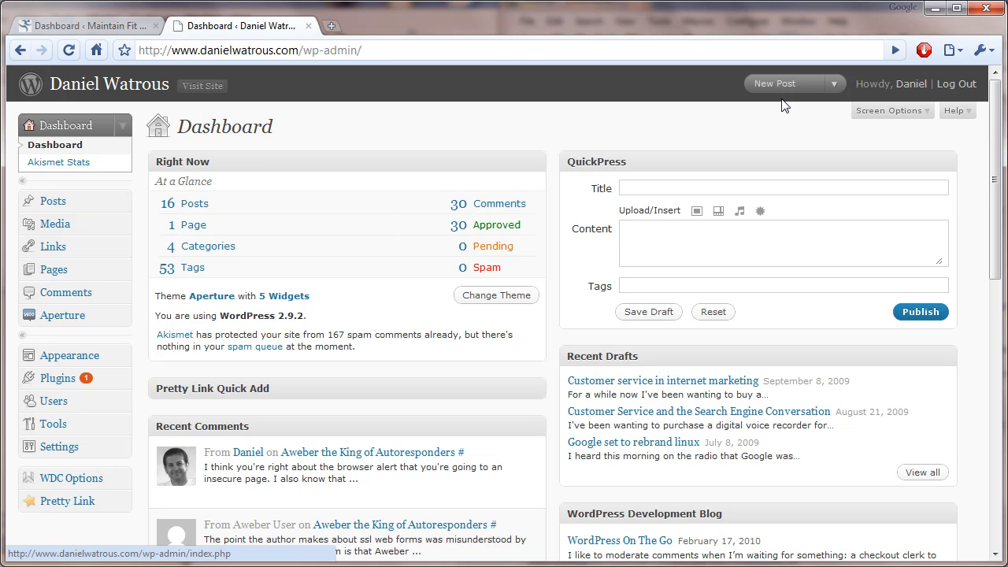
{"action": "mouse_move", "coordinate": [791, 94]}
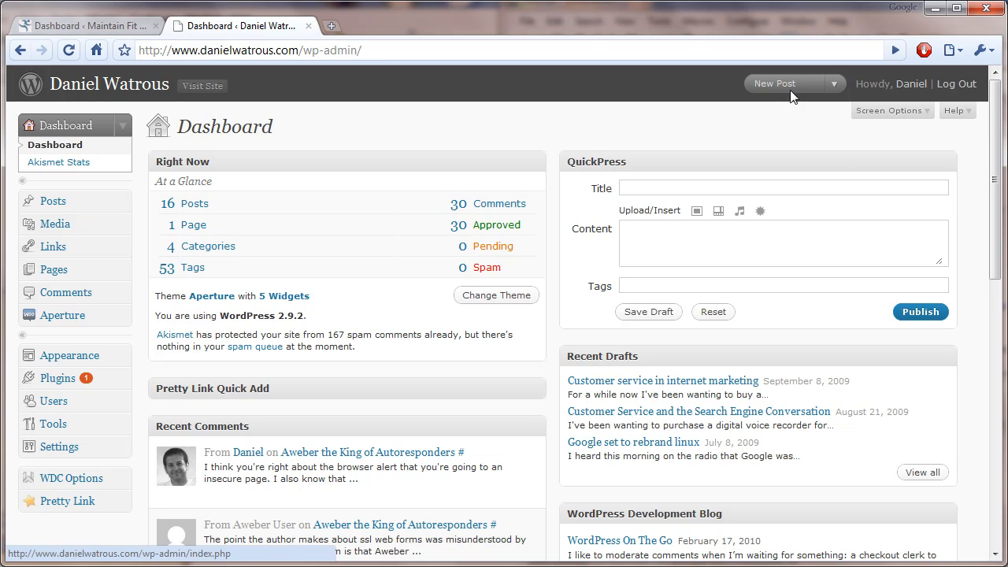
- Enlarge the QuickPress Content box by dragging its resize corner downward
{"action": "left_click", "coordinate": [837, 84]}
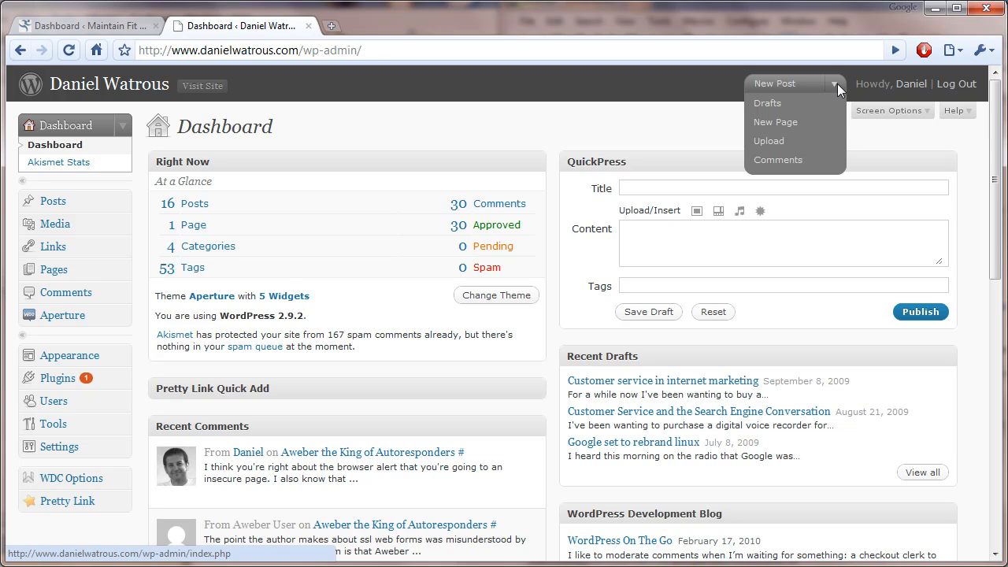
{"action": "mouse_move", "coordinate": [767, 104]}
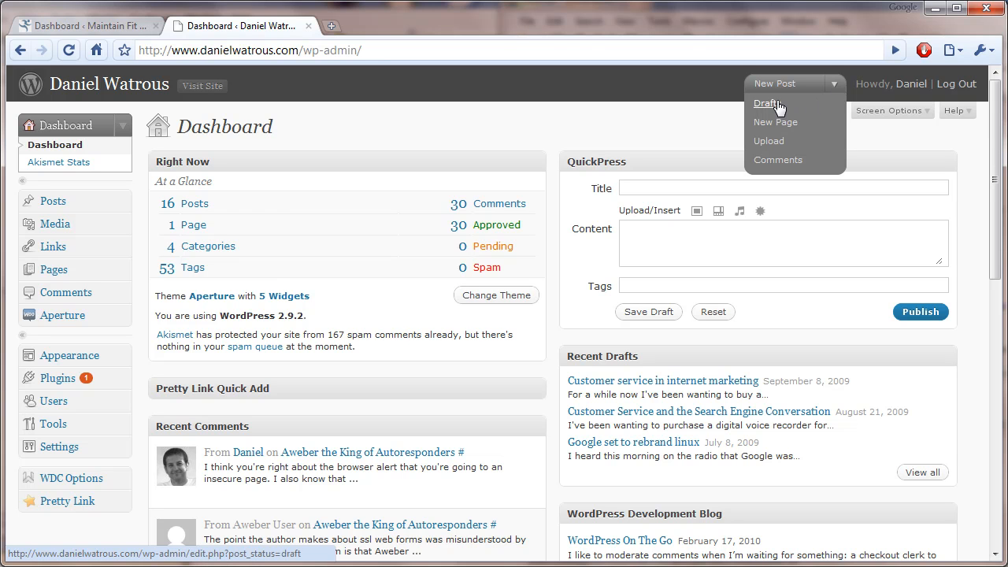
{"action": "mouse_move", "coordinate": [775, 122]}
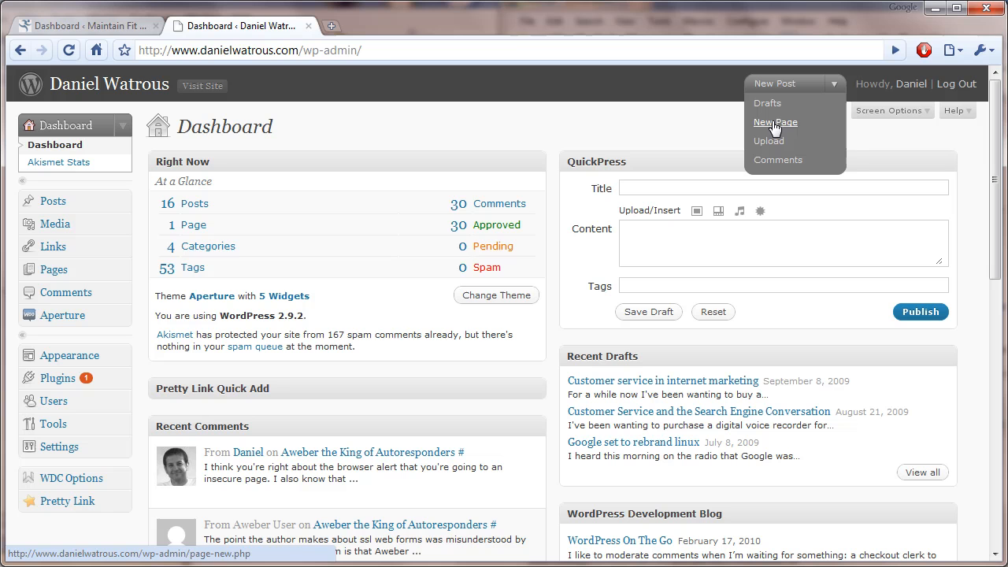
{"action": "mouse_move", "coordinate": [771, 140]}
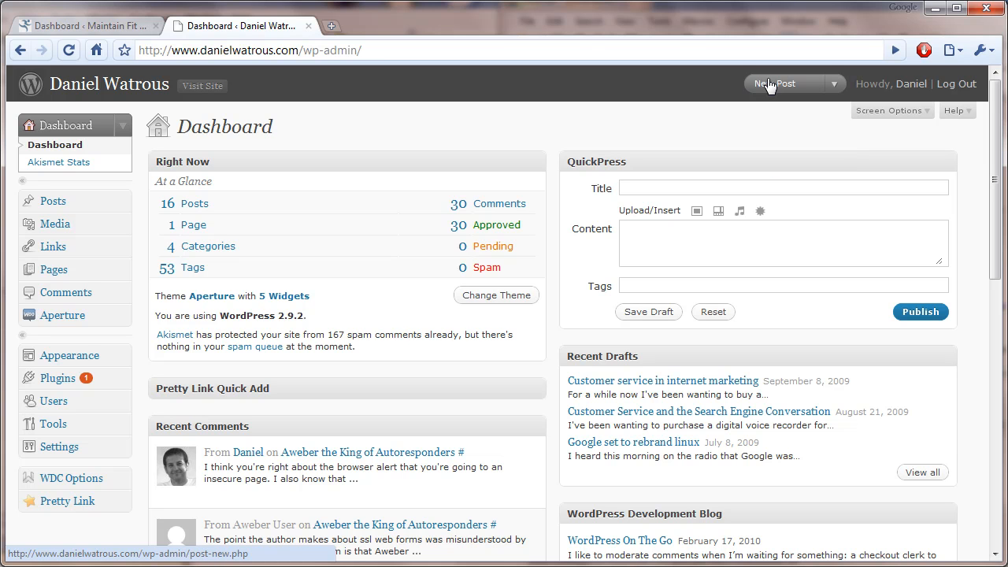
{"action": "mouse_move", "coordinate": [628, 162]}
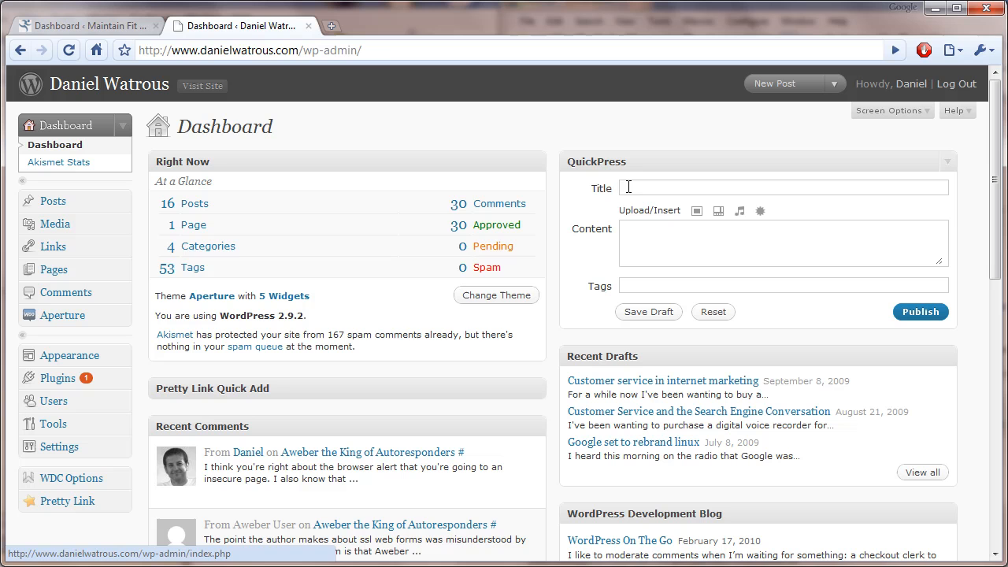
{"action": "mouse_move", "coordinate": [385, 148]}
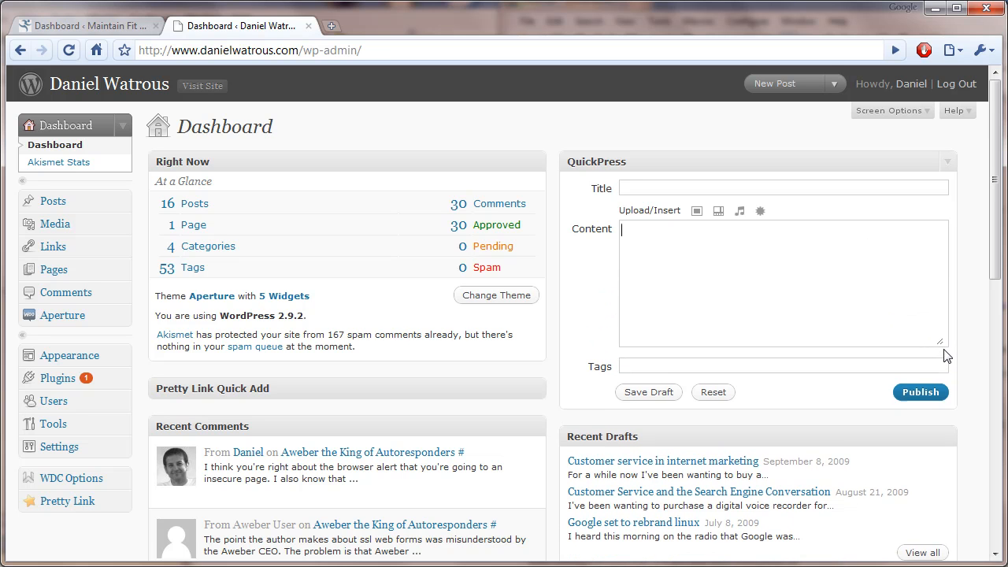
{"action": "left_click_drag", "start_coordinate": [942, 344], "coordinate": [949, 387]}
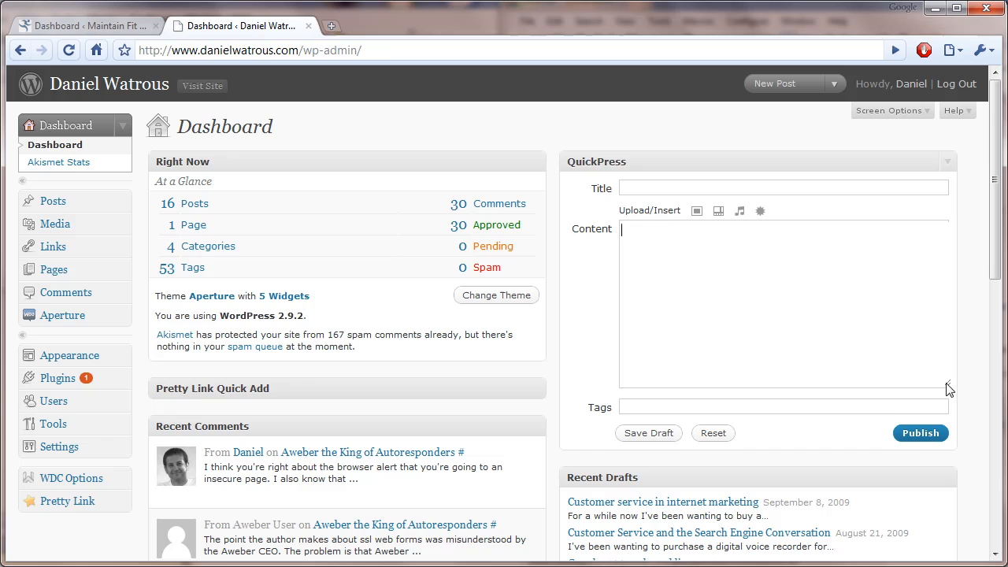
{"action": "mouse_move", "coordinate": [856, 134]}
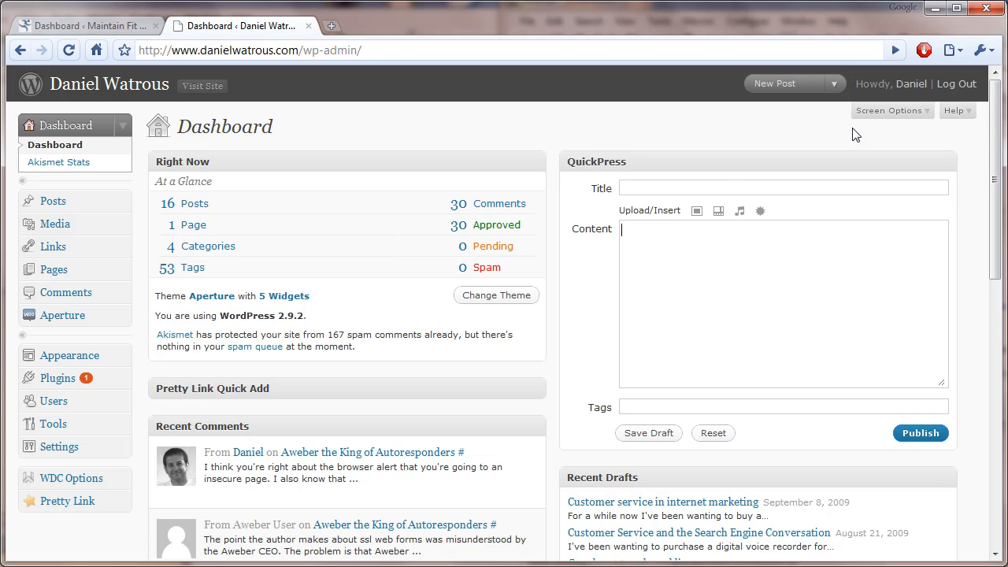
- Start a New Post from the header dropdown and title it 'post title'
{"action": "left_click", "coordinate": [775, 83]}
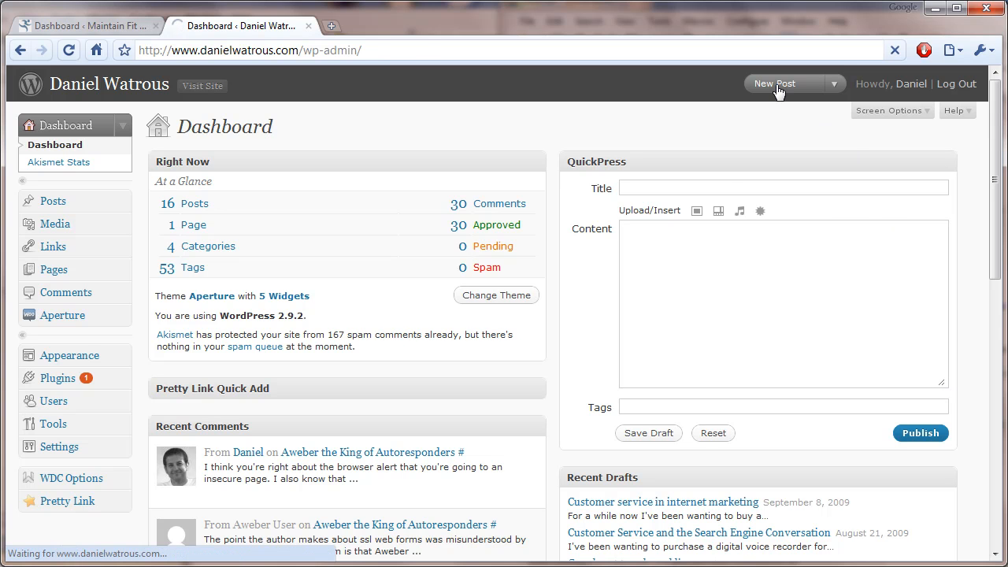
{"action": "left_click", "coordinate": [775, 84]}
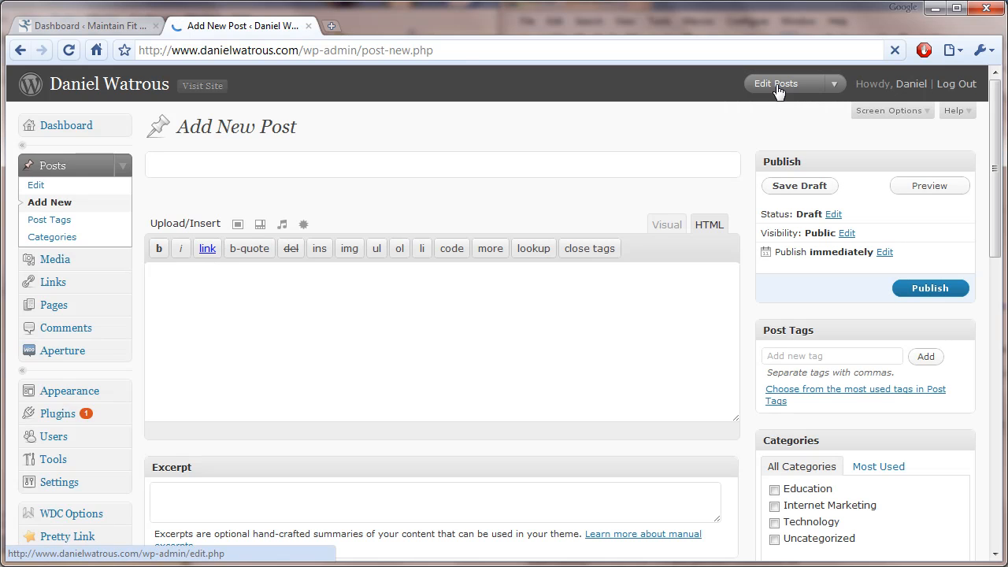
{"action": "left_click", "coordinate": [66, 126]}
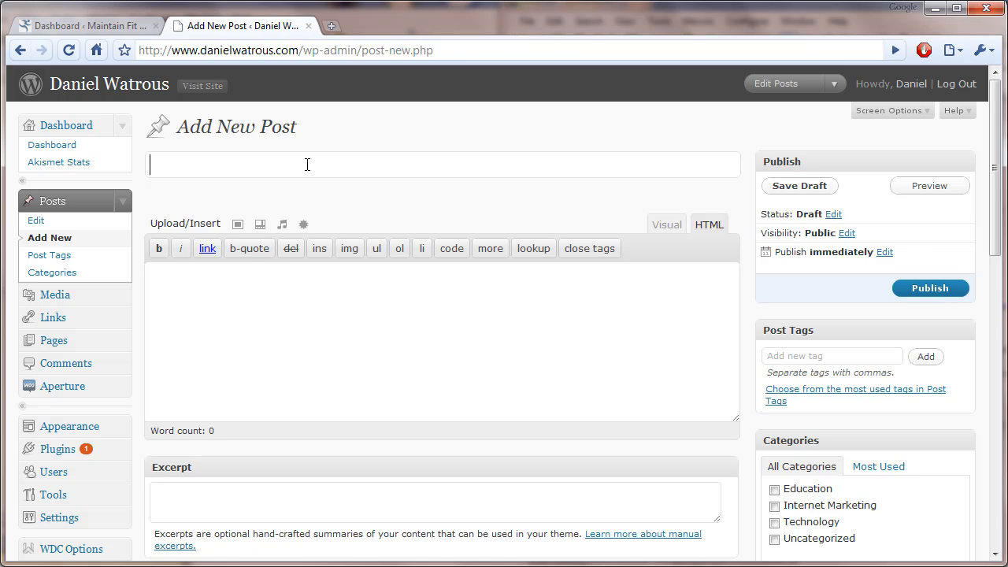
{"action": "type", "text": "p"}
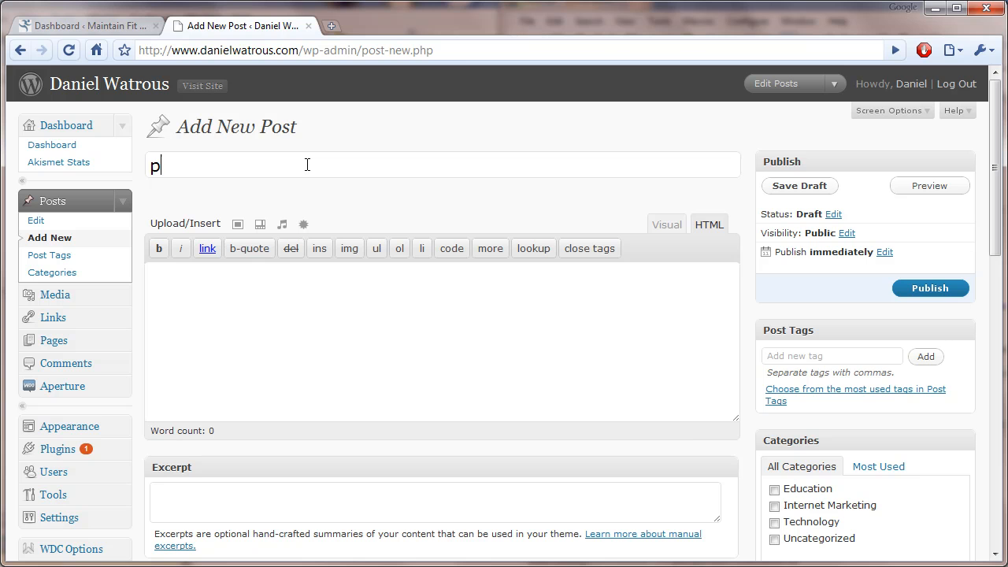
{"action": "type", "text": "ost title"}
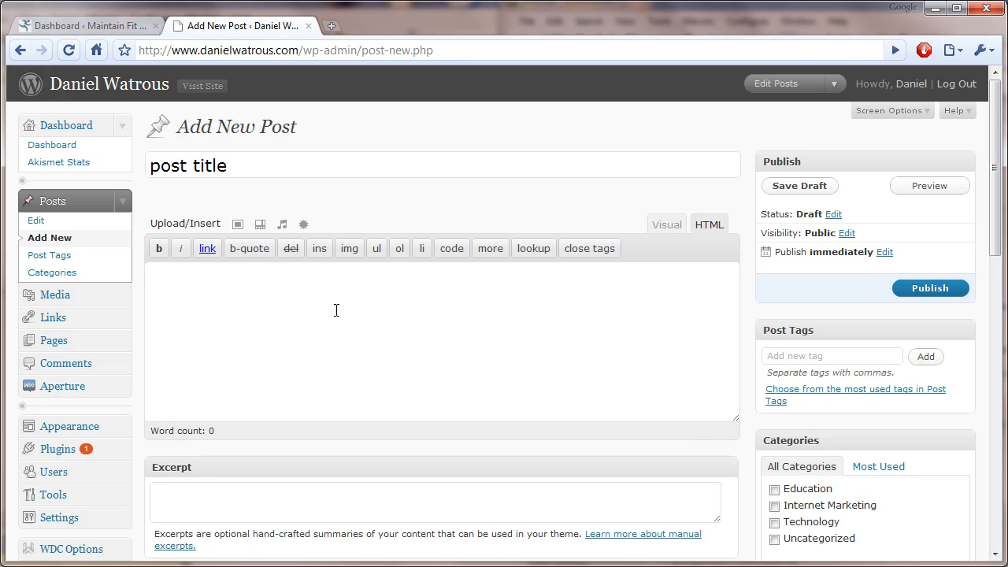
- Write 'post body' as the post's body text, removing the stray backslash
{"action": "left_click", "coordinate": [800, 185]}
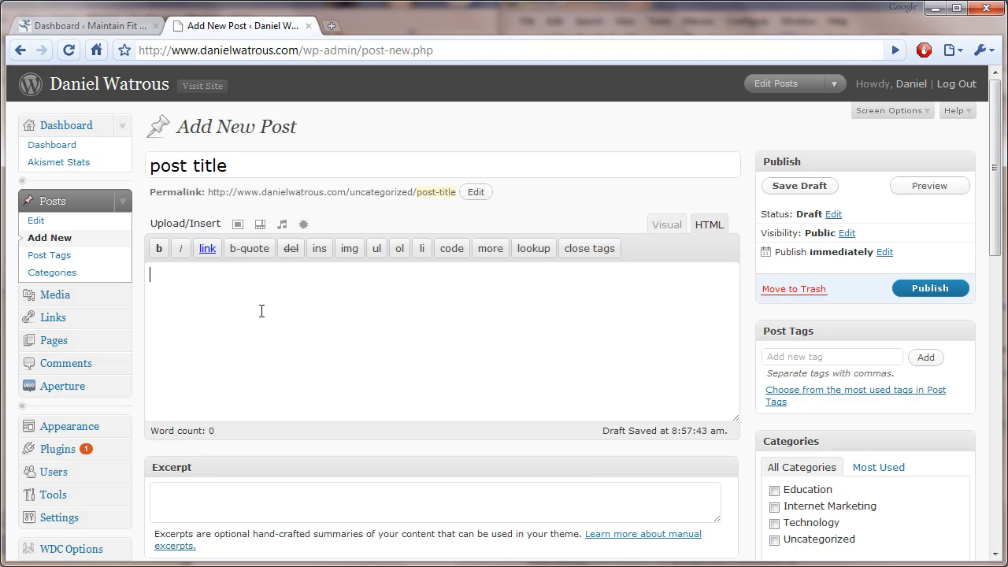
{"action": "mouse_move", "coordinate": [500, 361]}
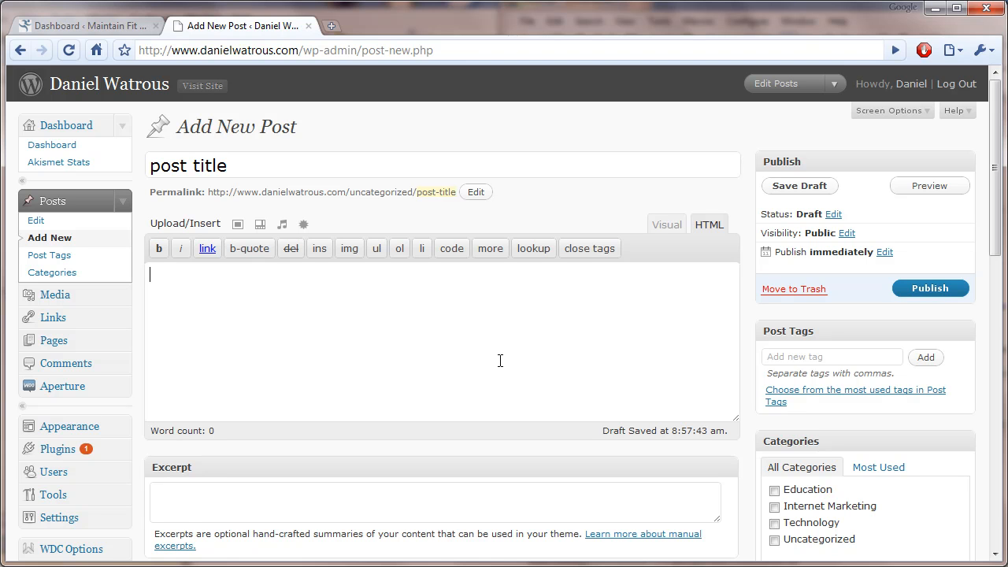
{"action": "type", "text": "post bod"}
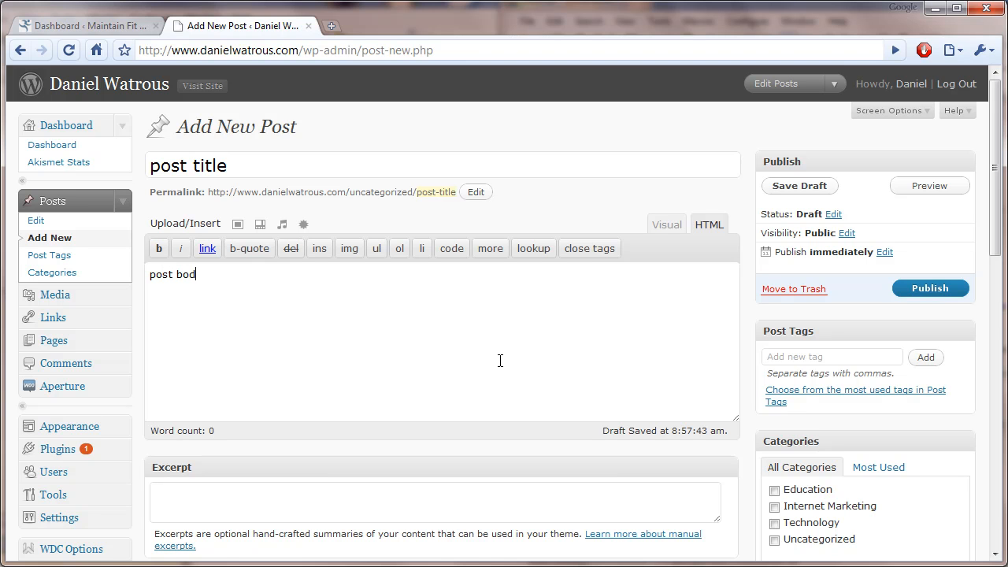
{"action": "type", "text": "y\\"}
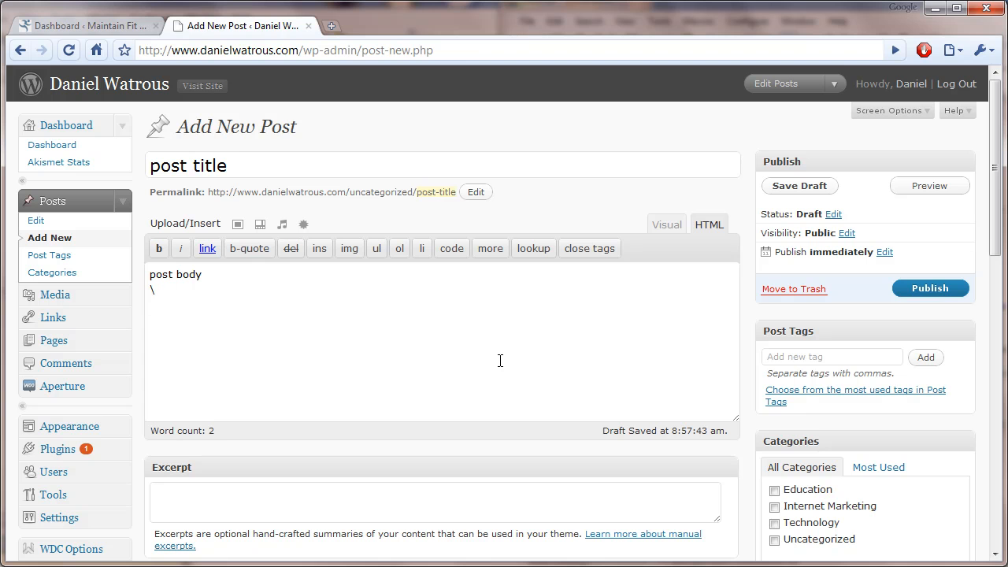
{"action": "key", "text": "Backspace"}
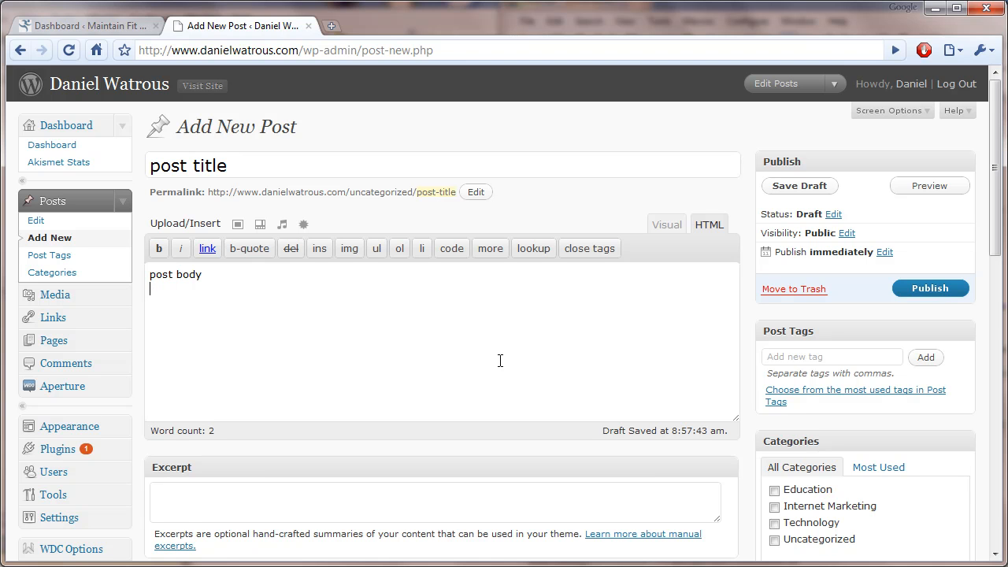
{"action": "mouse_move", "coordinate": [937, 293]}
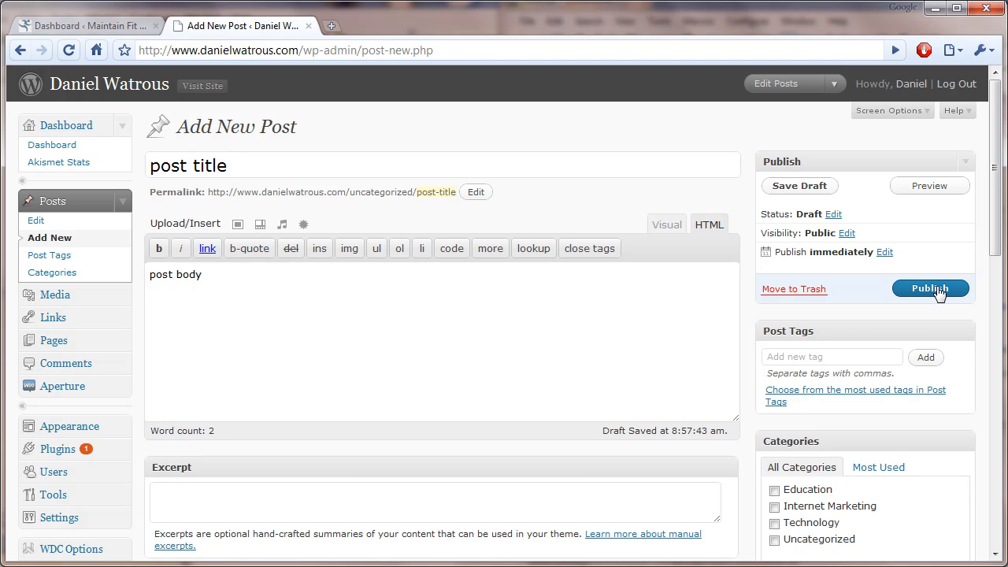
{"action": "mouse_move", "coordinate": [935, 302]}
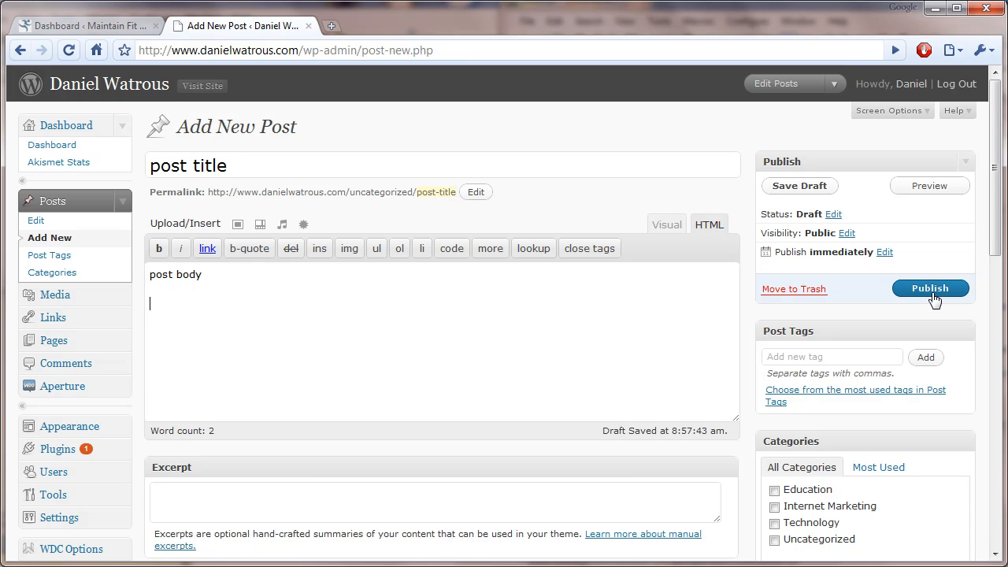
- Add 'free' to the body, a {+} marker line and 'paid content' below it
{"action": "type", "text": "{"}
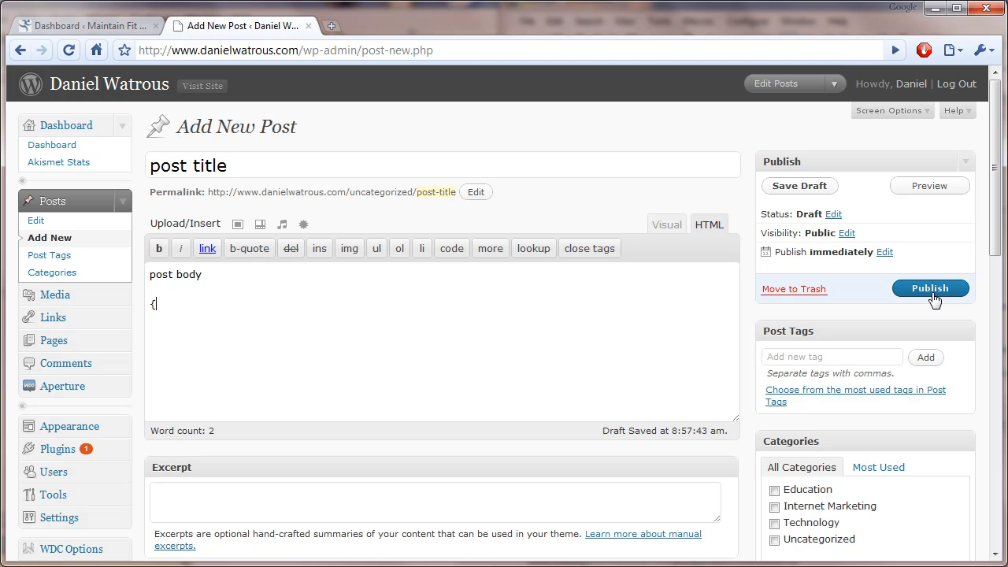
{"action": "type", "text": "+++}"}
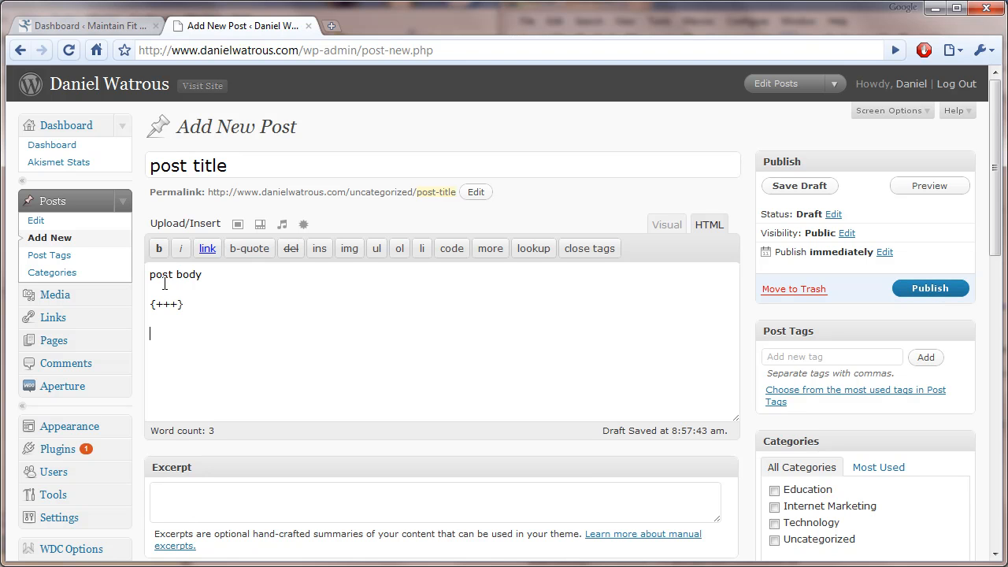
{"action": "type", "text": "free"}
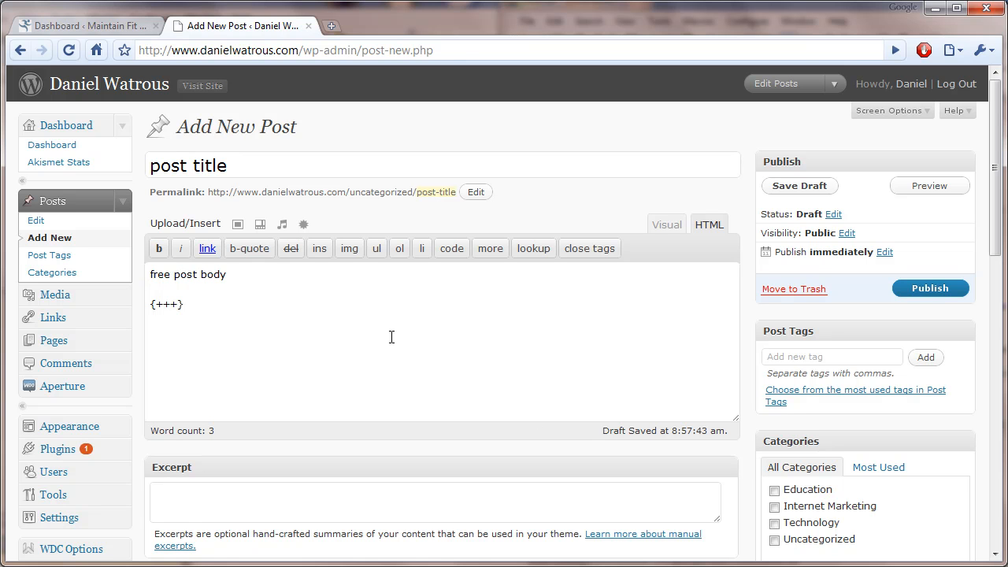
{"action": "type", "text": "paid c"}
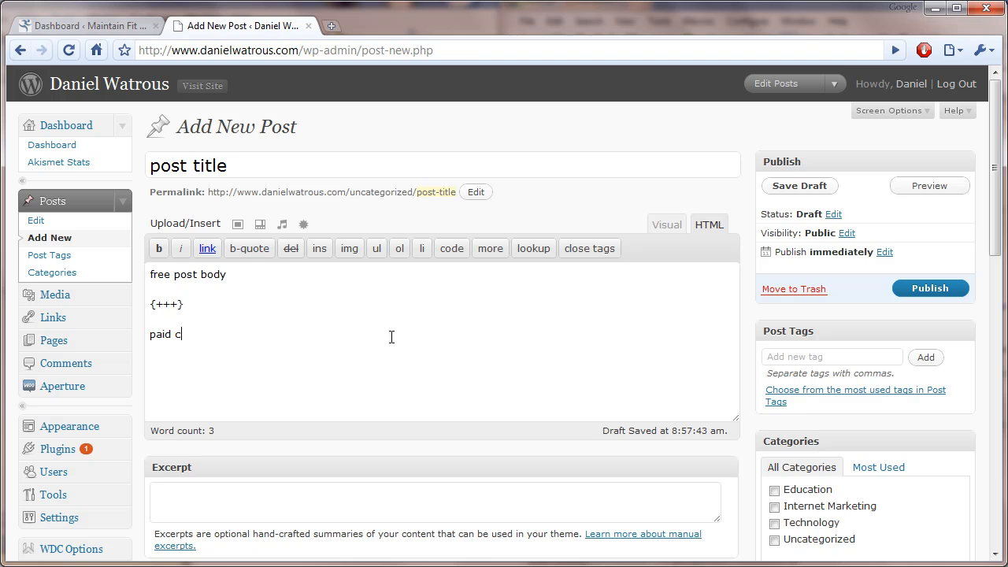
{"action": "type", "text": "ontent"}
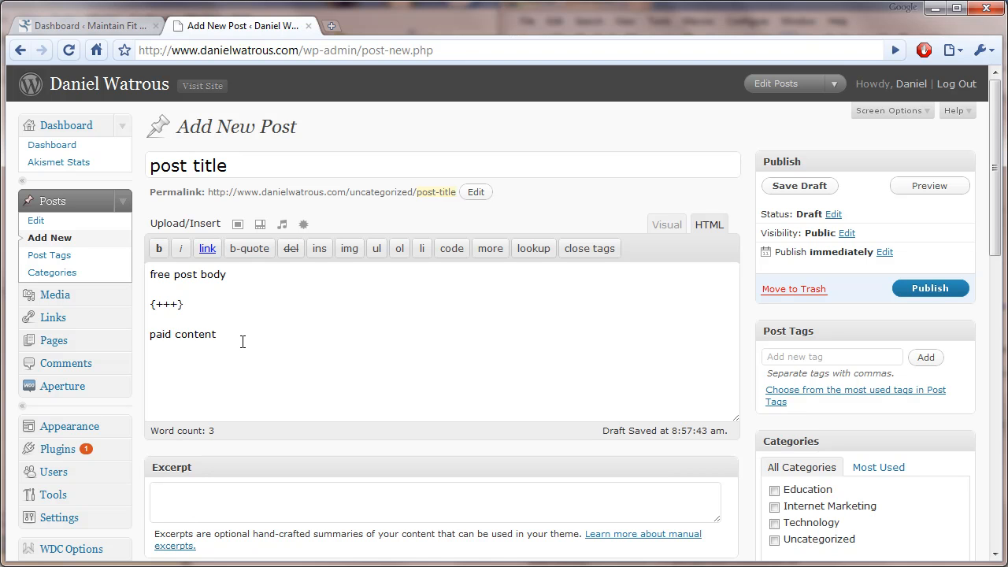
- Adjust the pluses inside the membership marker so it reads {+}
{"action": "left_click", "coordinate": [177, 304]}
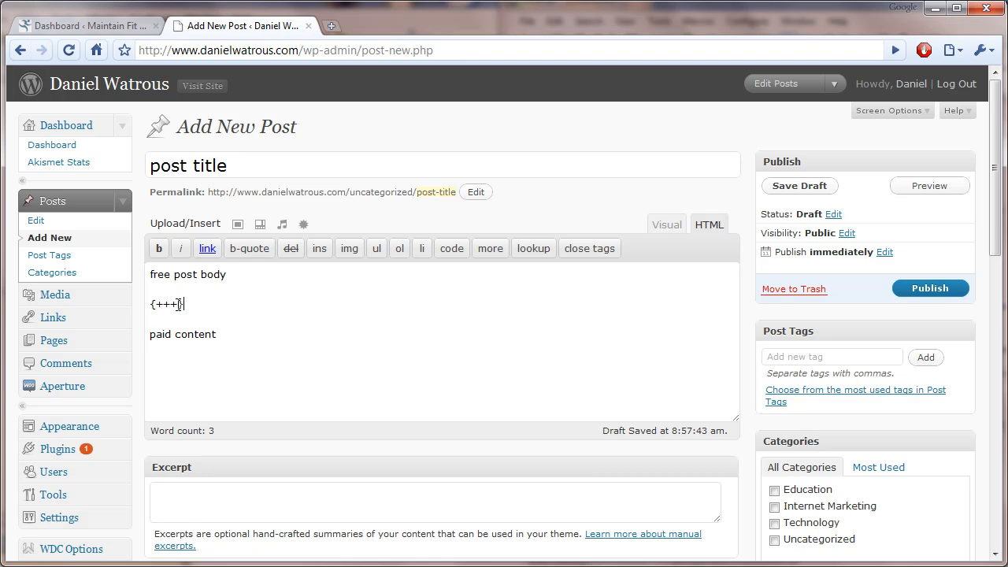
{"action": "mouse_move", "coordinate": [223, 309]}
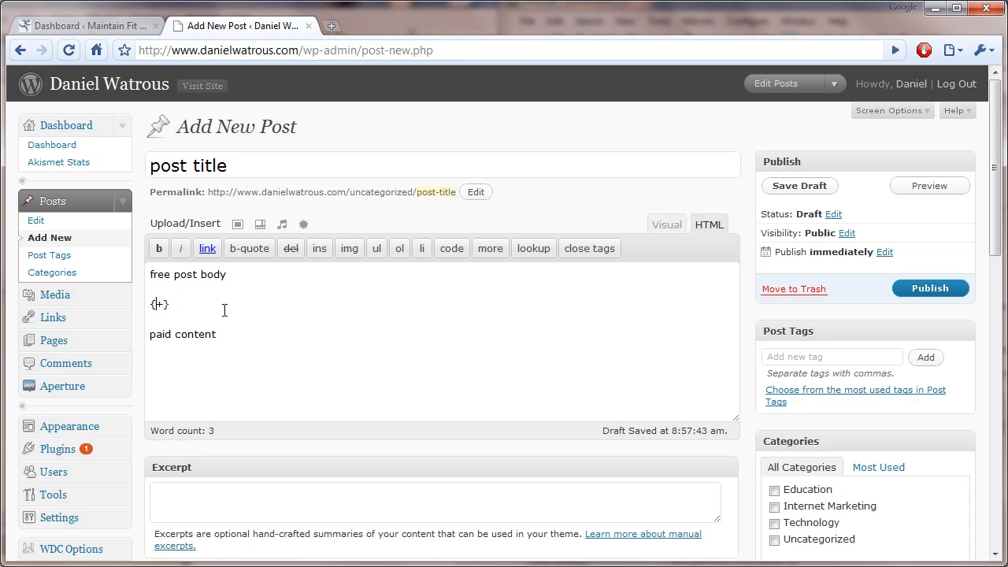
{"action": "type", "text": "++"}
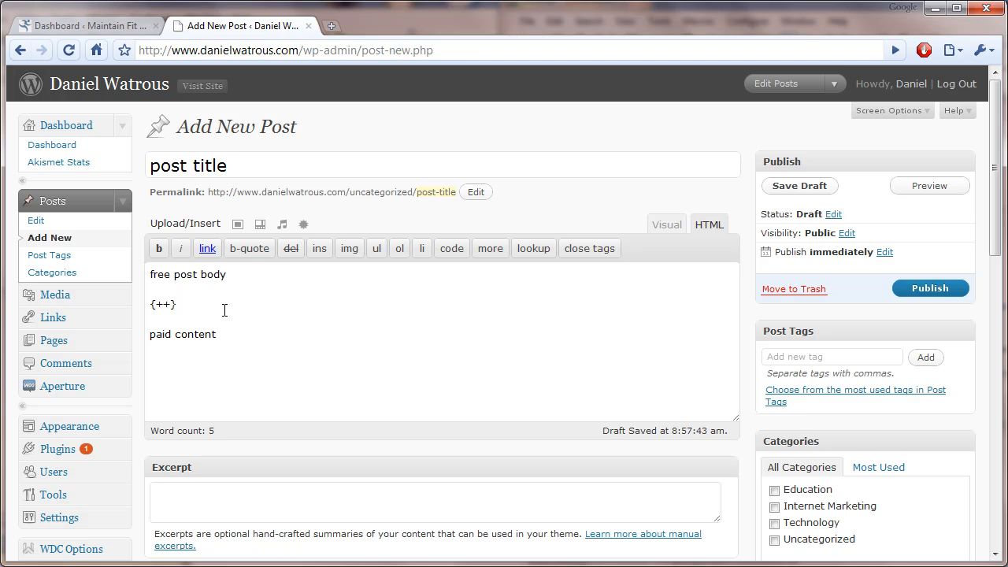
{"action": "type", "text": "+"}
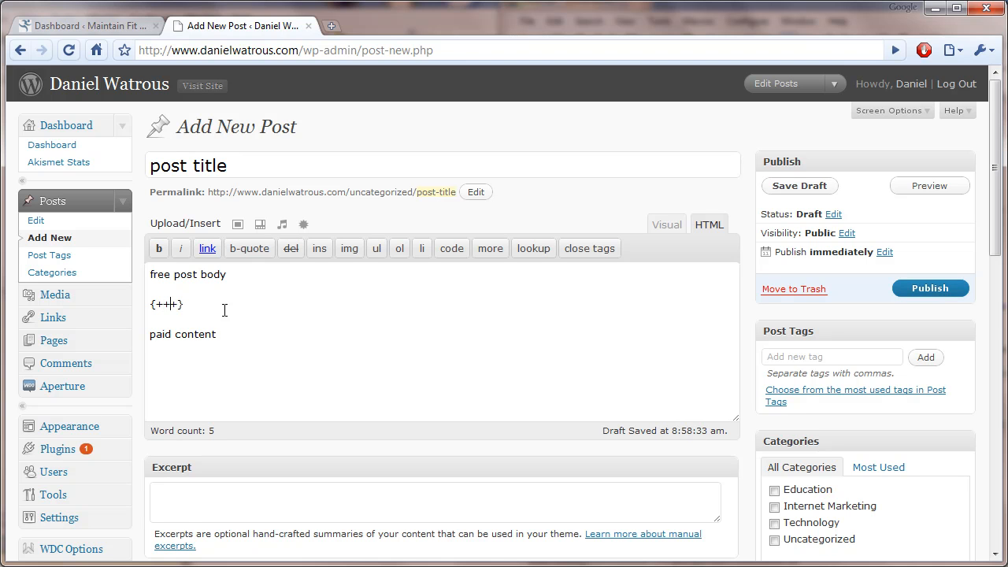
{"action": "key", "text": "Backspace"}
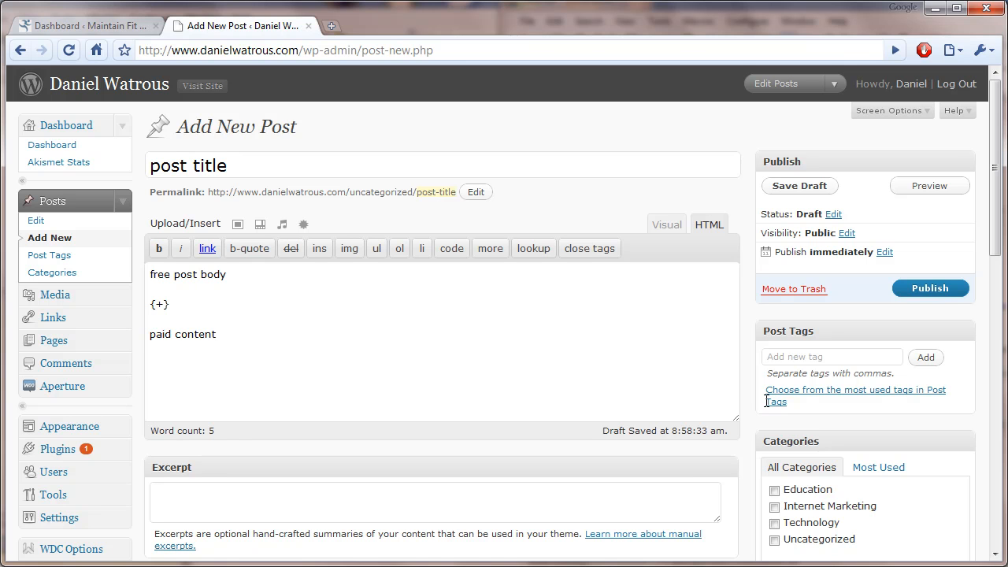
{"action": "mouse_move", "coordinate": [986, 165]}
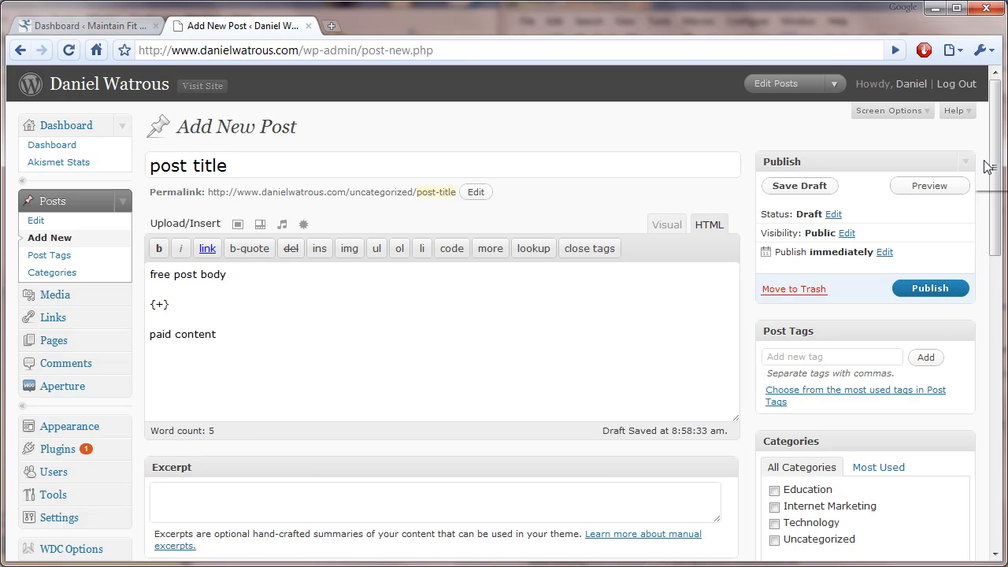
- Show the most-used tags cloud in the Post Tags box and review the lower post options
{"action": "scroll", "scroll_direction": "down", "scroll_amount": 3}
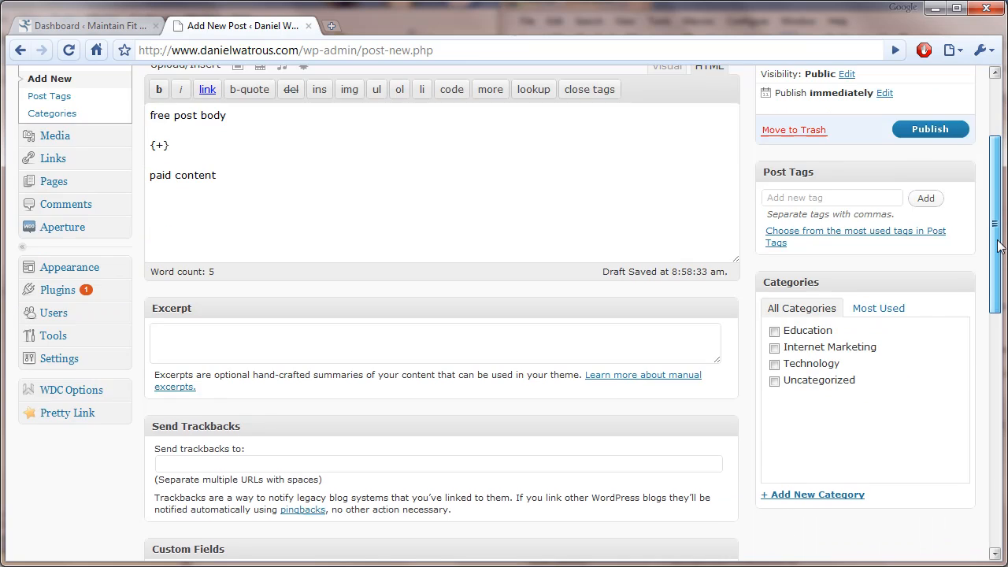
{"action": "scroll", "scroll_direction": "up", "scroll_amount": 3}
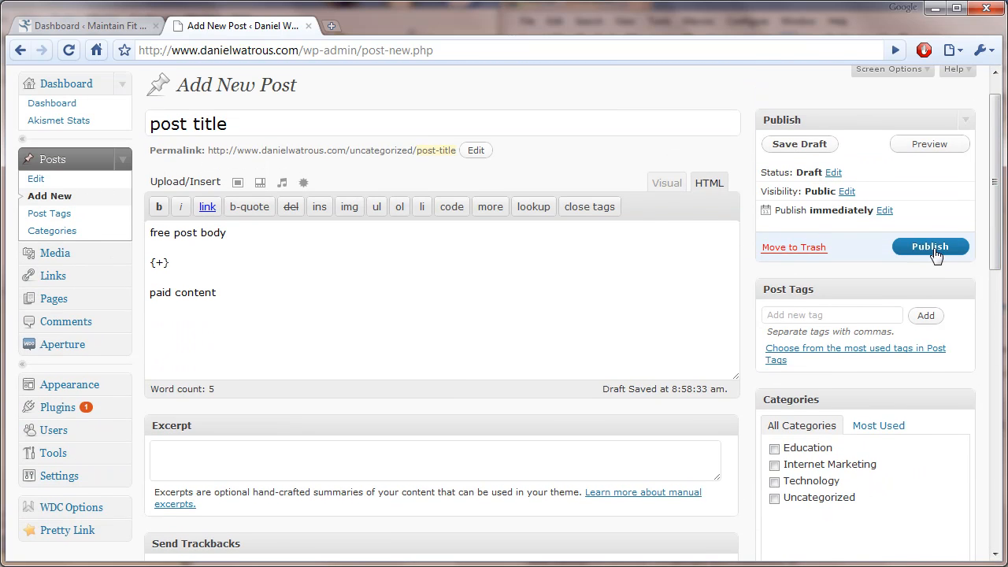
{"action": "mouse_move", "coordinate": [800, 353]}
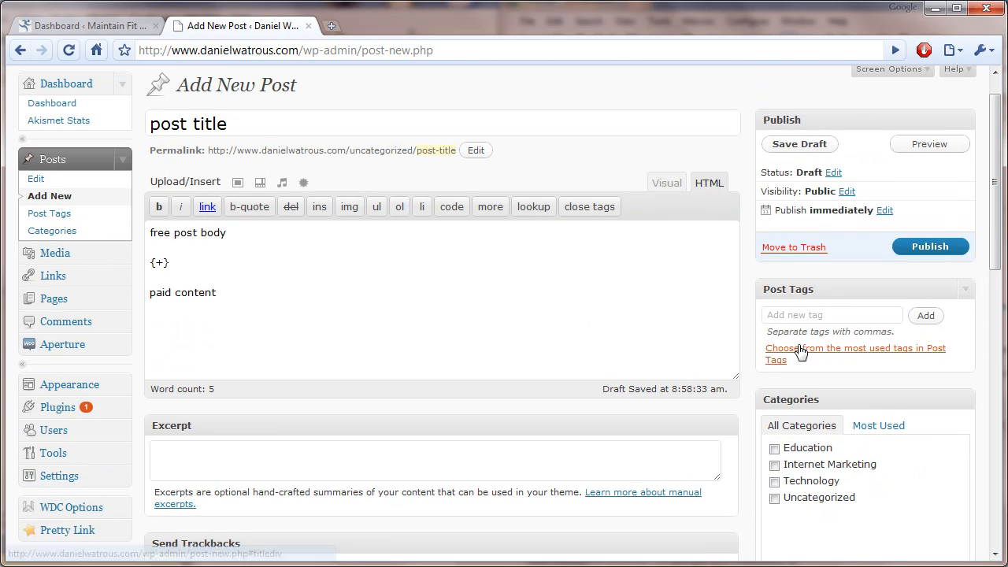
{"action": "left_click", "coordinate": [855, 348]}
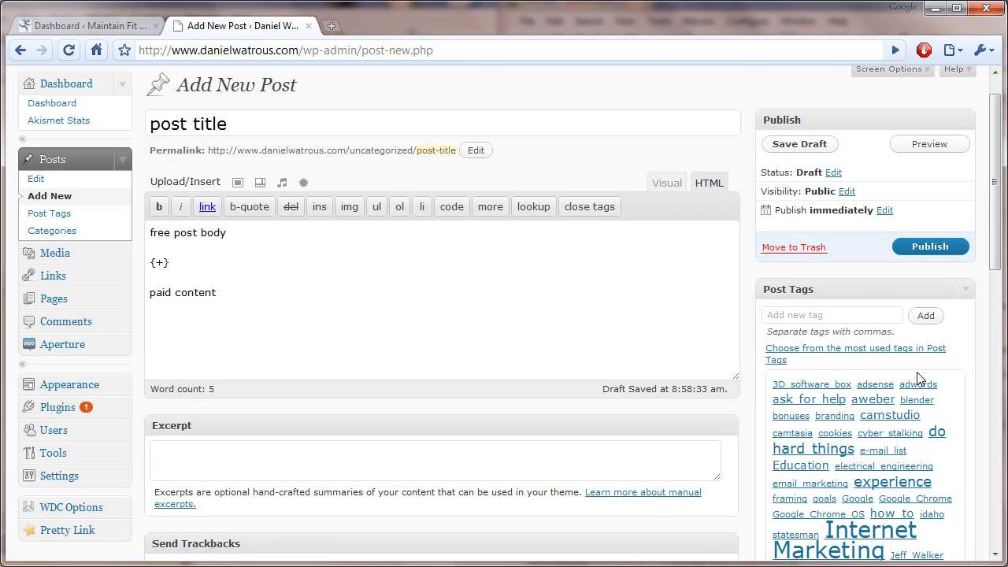
{"action": "scroll", "scroll_direction": "down", "scroll_amount": 3}
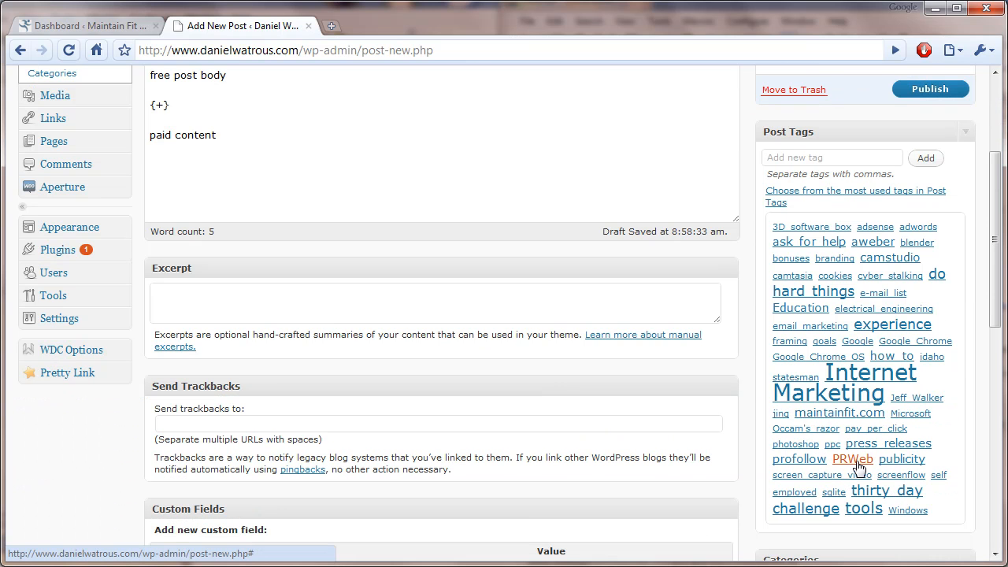
{"action": "scroll", "scroll_direction": "down", "scroll_amount": 3}
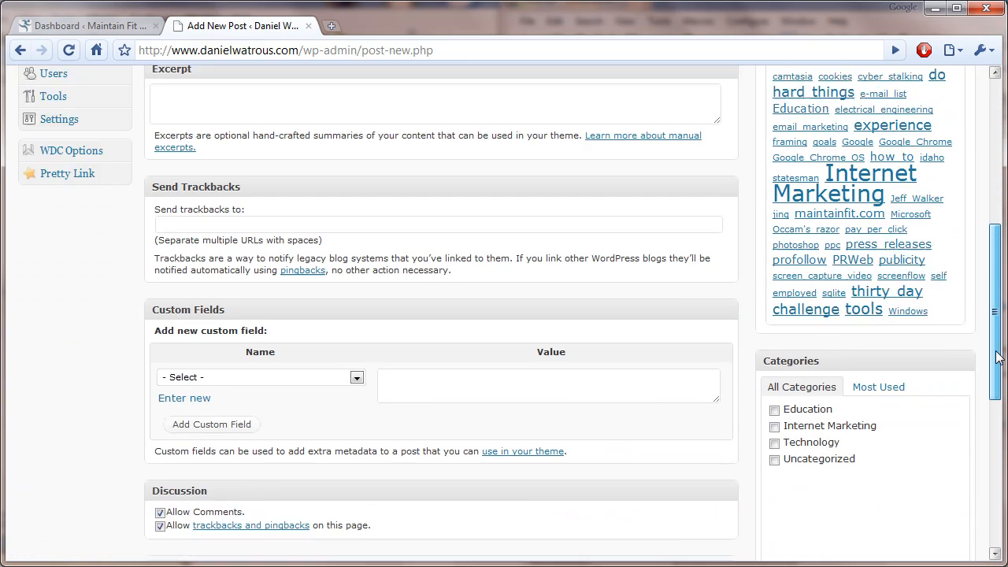
{"action": "scroll", "scroll_direction": "down", "scroll_amount": 3}
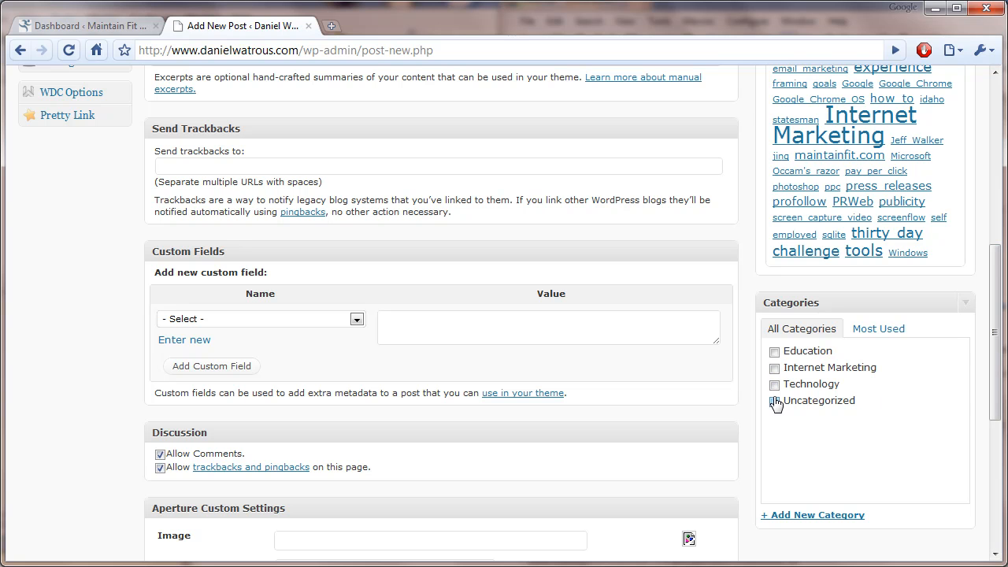
{"action": "scroll", "scroll_direction": "up", "scroll_amount": 3}
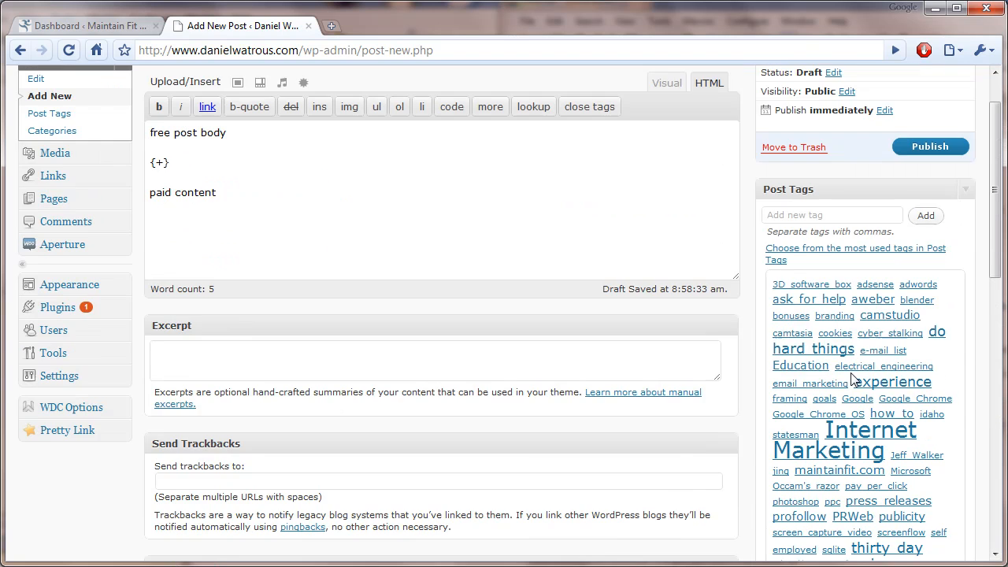
{"action": "scroll", "scroll_direction": "up", "scroll_amount": 3}
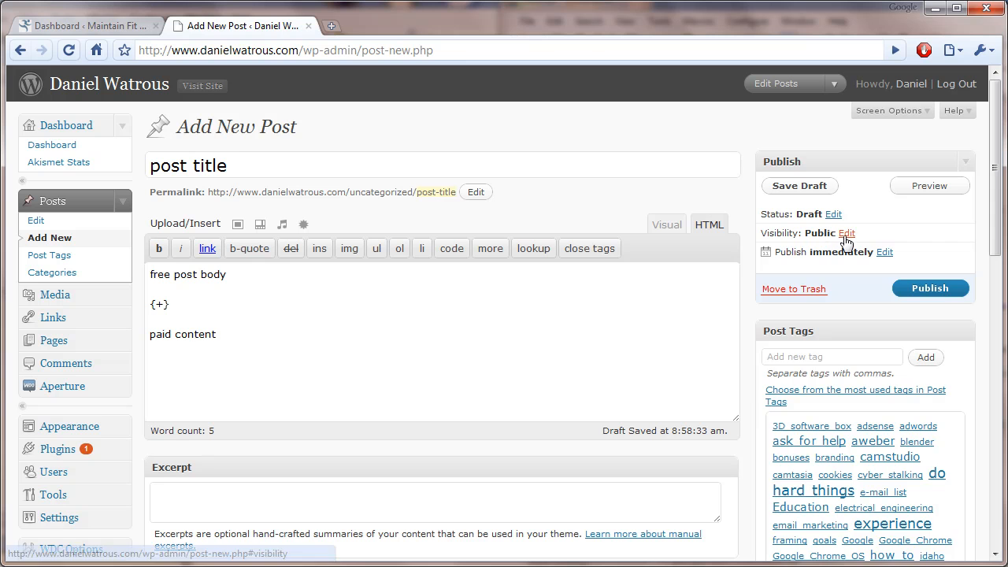
- Reveal the Visibility choices, Status choices and the Feb 23, 2010 08:57 publish schedule in the Publish box
{"action": "left_click", "coordinate": [847, 233]}
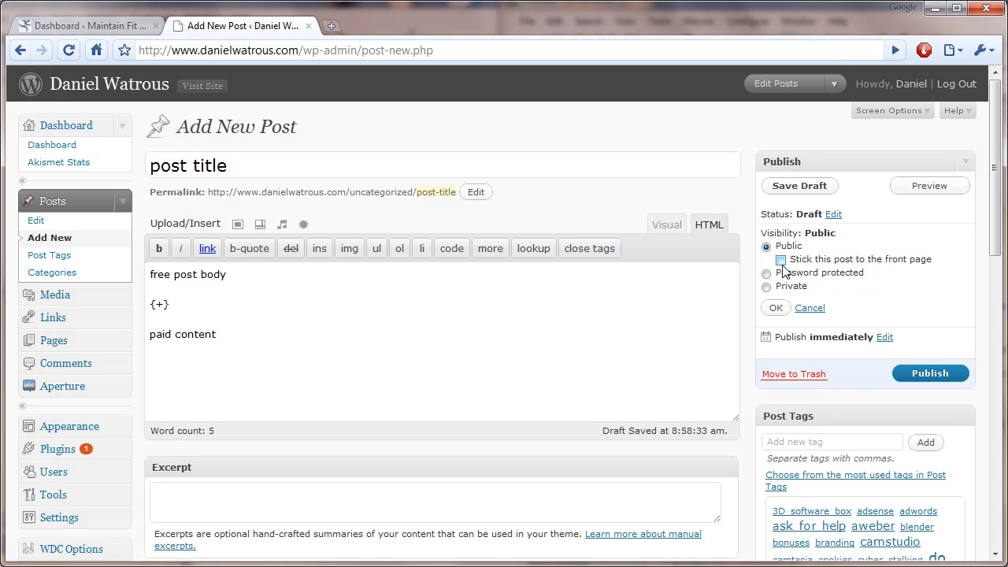
{"action": "left_click", "coordinate": [781, 258]}
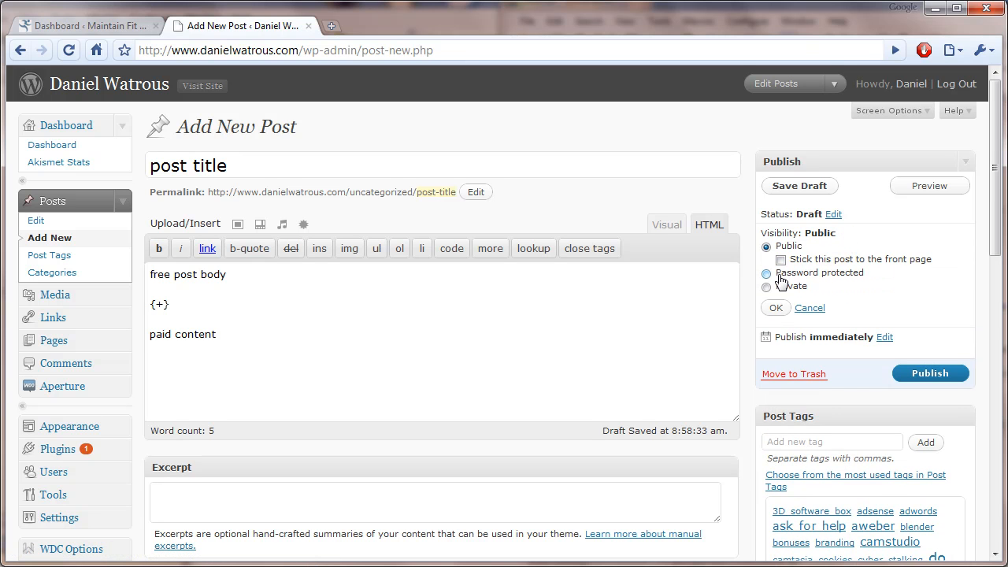
{"action": "left_click", "coordinate": [765, 286]}
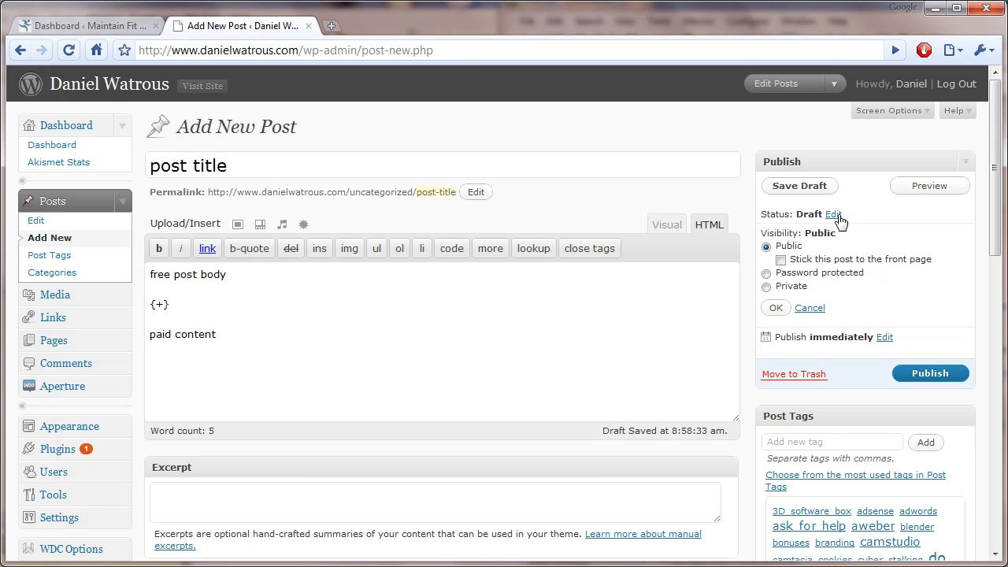
{"action": "left_click", "coordinate": [833, 214]}
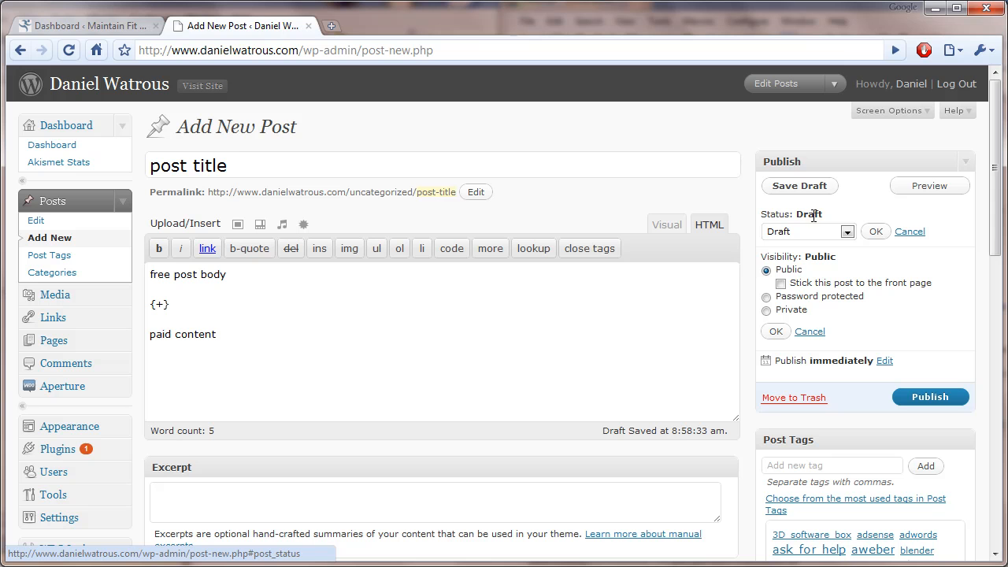
{"action": "left_click", "coordinate": [884, 361]}
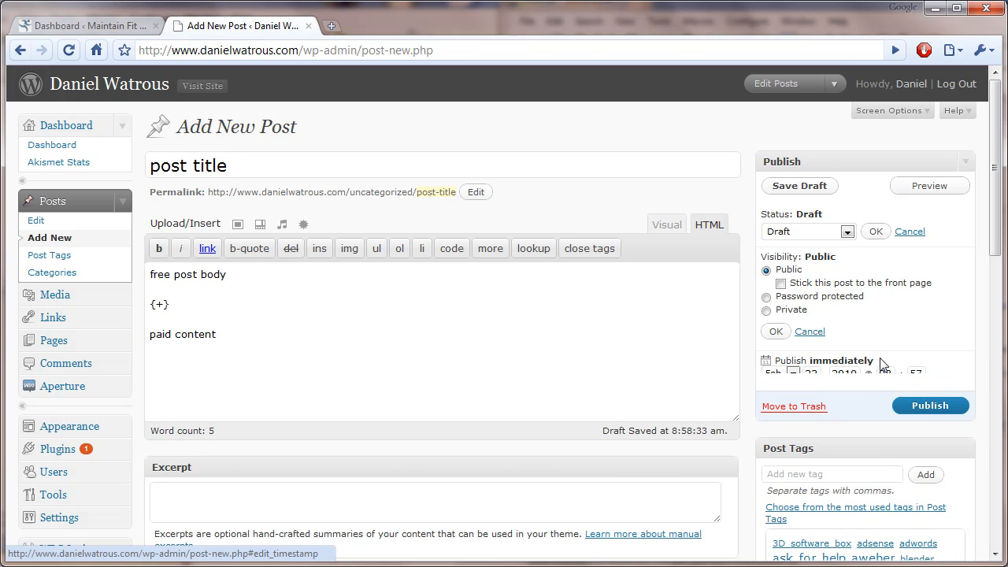
{"action": "scroll", "scroll_direction": "down", "scroll_amount": 3}
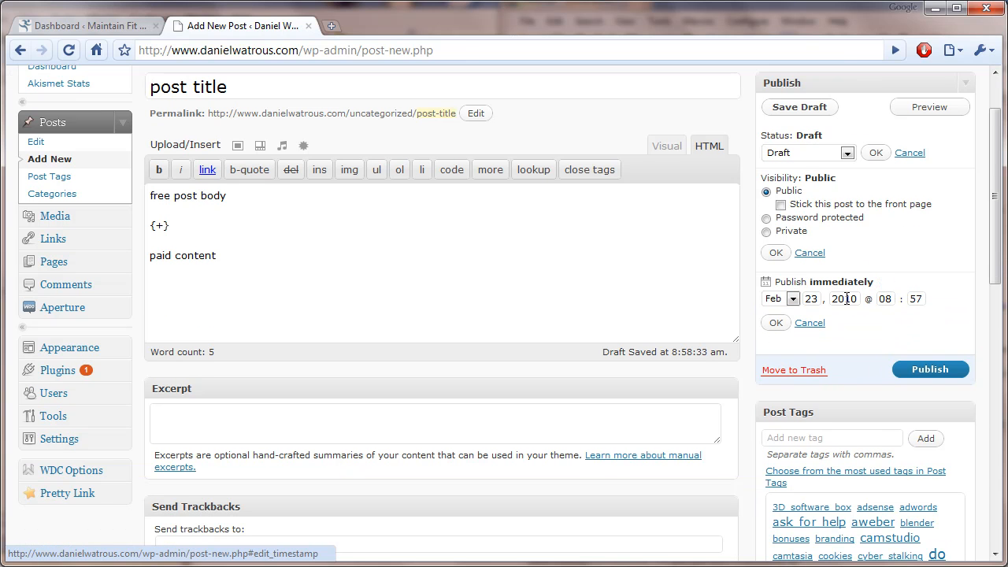
{"action": "scroll", "scroll_direction": "down", "scroll_amount": 3}
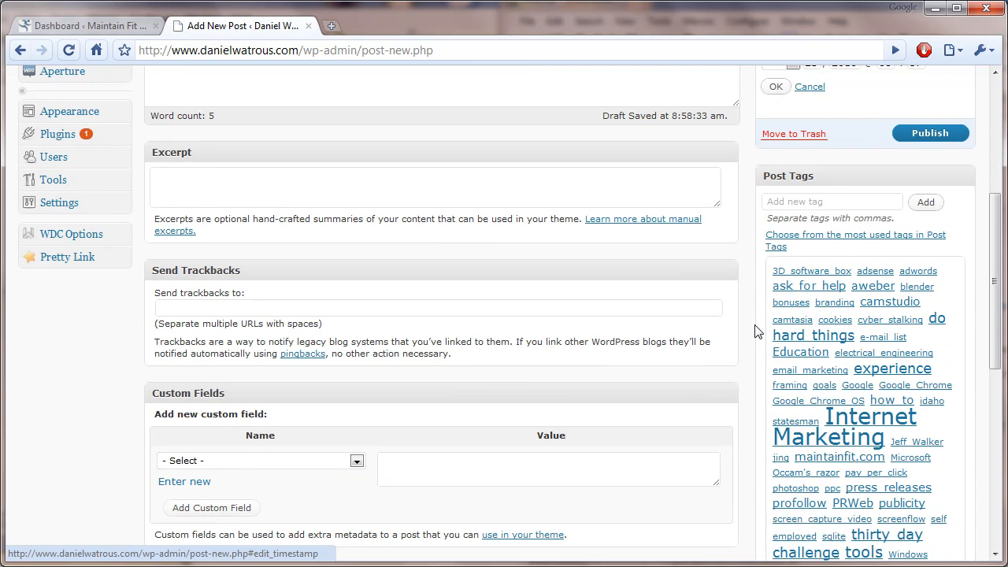
{"action": "scroll", "scroll_direction": "up", "scroll_amount": 3}
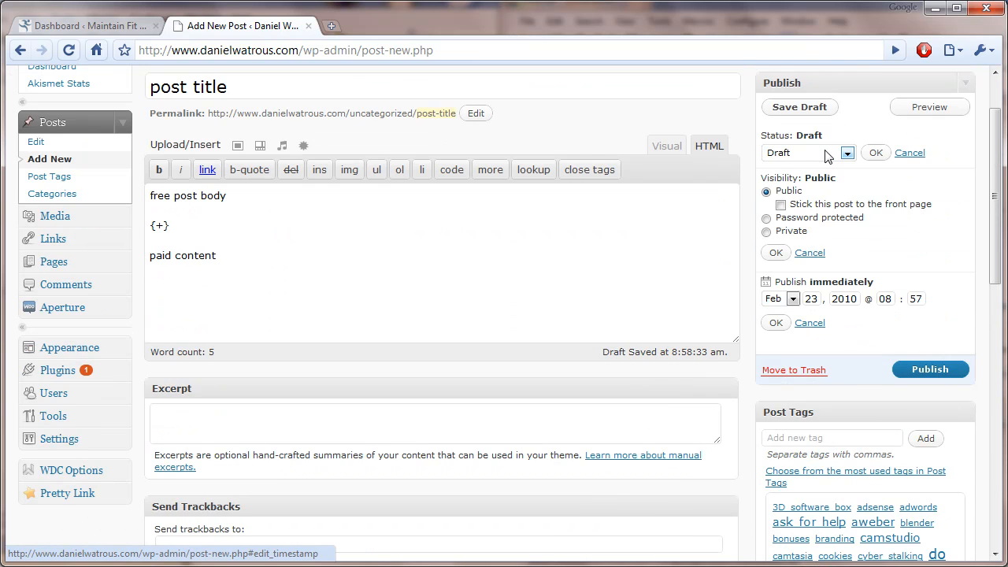
{"action": "scroll", "scroll_direction": "down", "scroll_amount": 3}
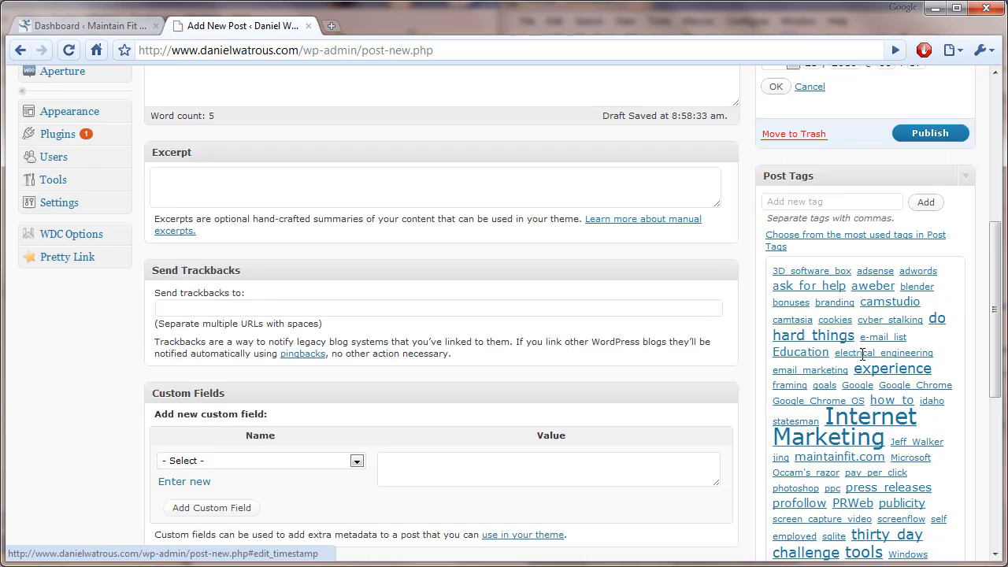
{"action": "scroll", "scroll_direction": "down", "scroll_amount": 3}
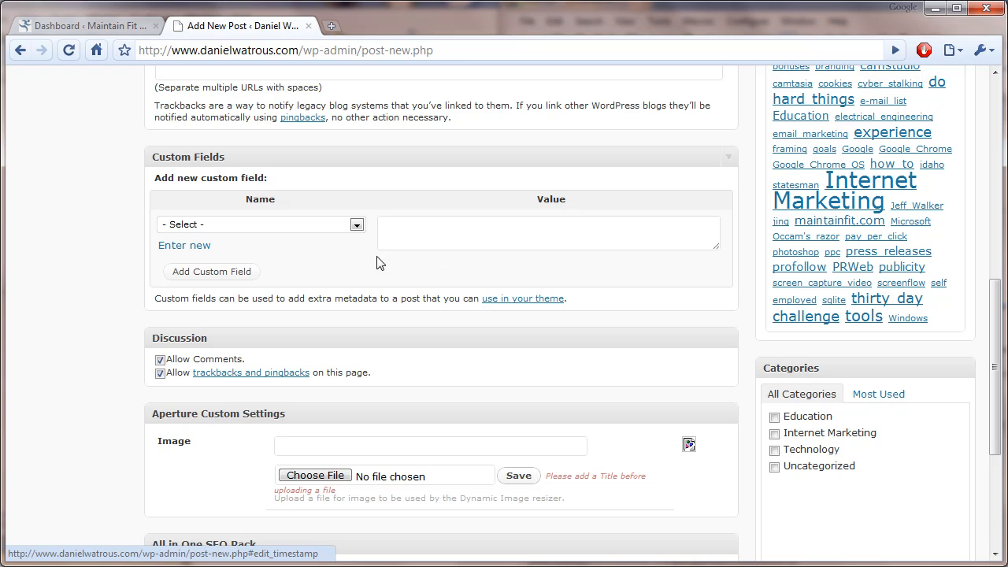
{"action": "mouse_move", "coordinate": [183, 245]}
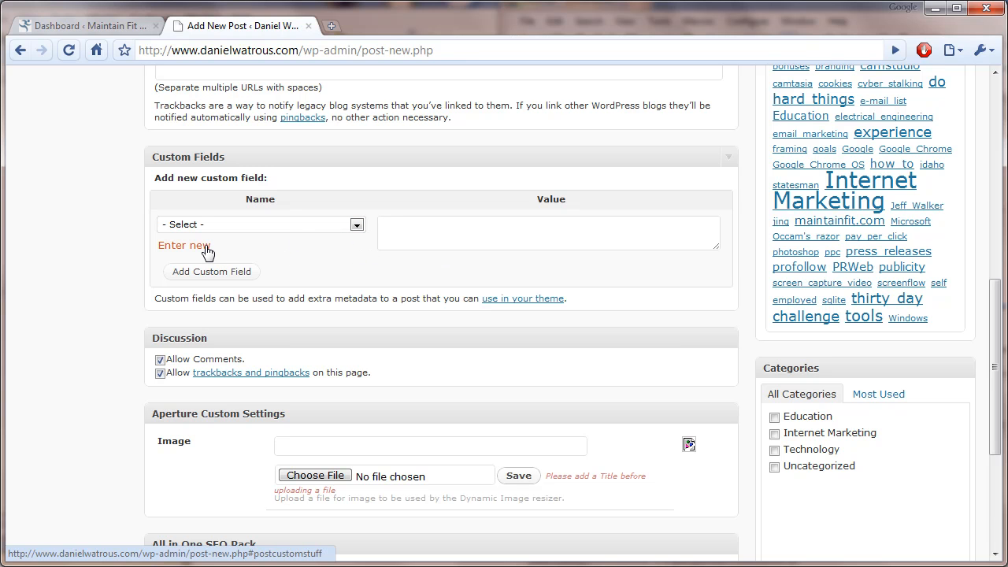
{"action": "mouse_move", "coordinate": [206, 255]}
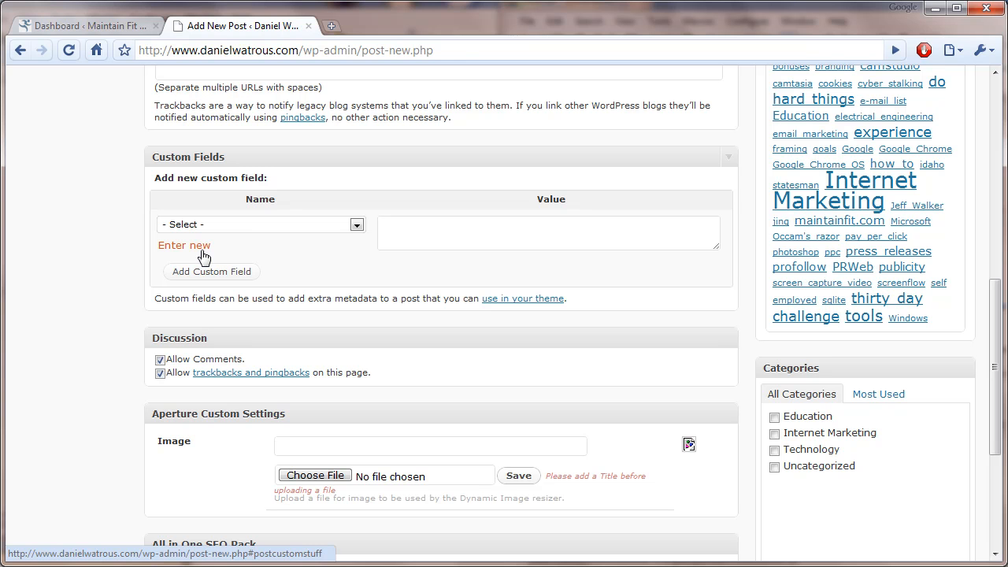
{"action": "mouse_move", "coordinate": [430, 241]}
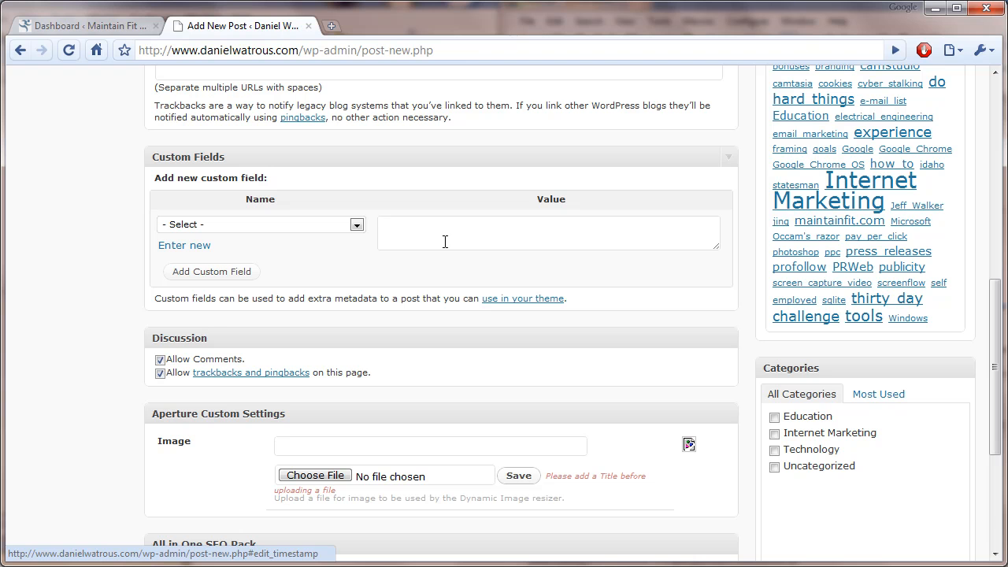
{"action": "mouse_move", "coordinate": [754, 371]}
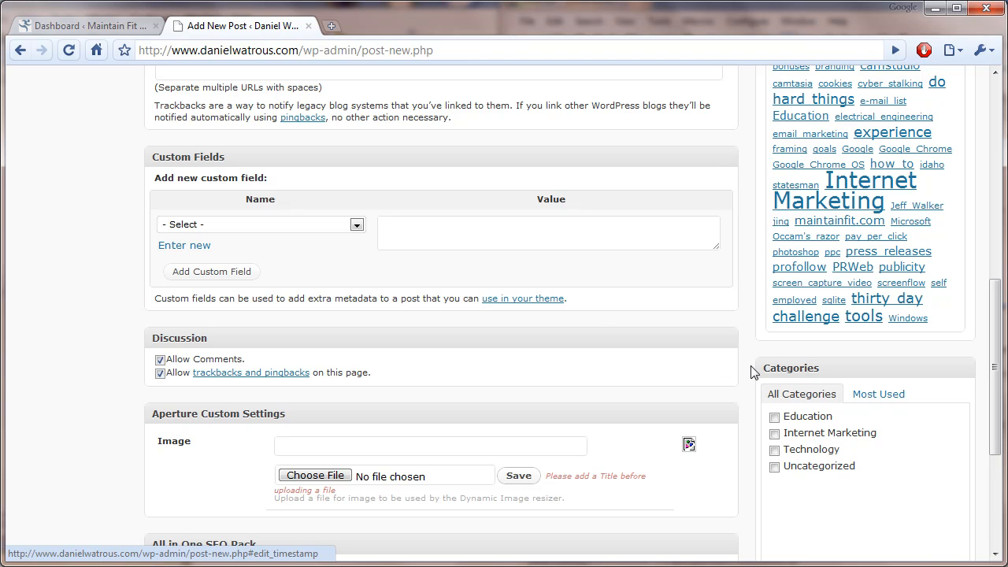
{"action": "mouse_move", "coordinate": [642, 438]}
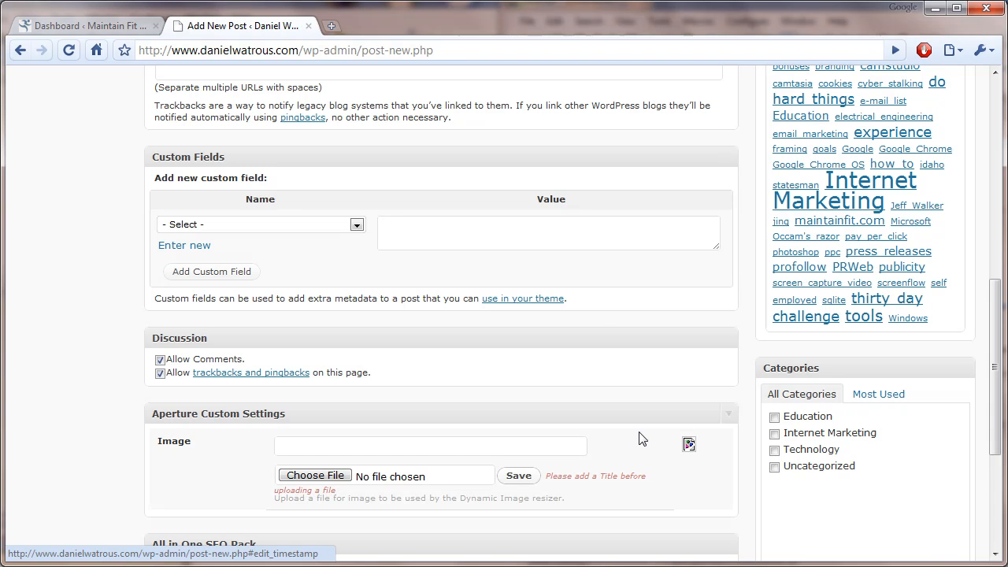
- Uncheck Allow Comments in the Discussion box
{"action": "scroll", "scroll_direction": "down", "scroll_amount": 3}
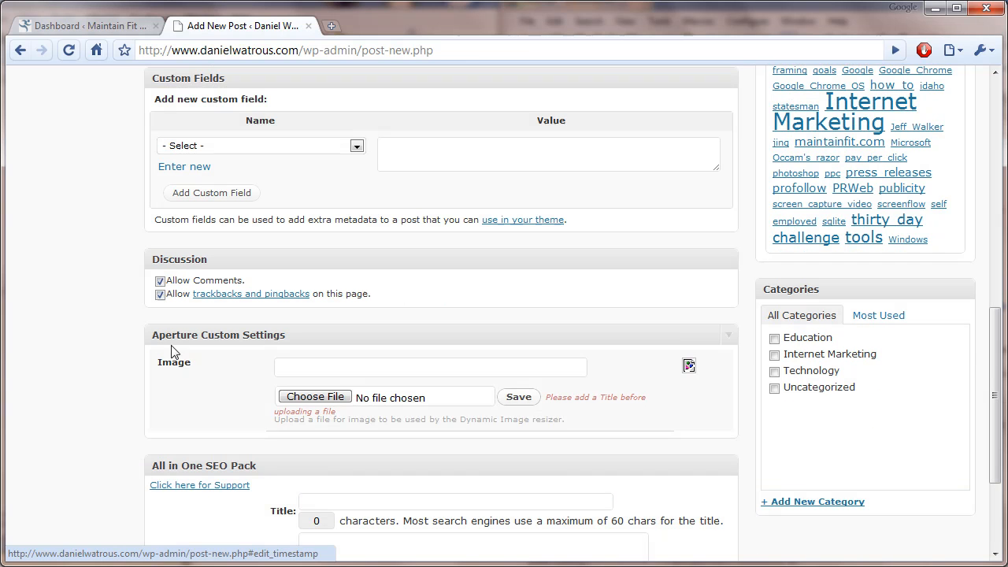
{"action": "left_click", "coordinate": [161, 280]}
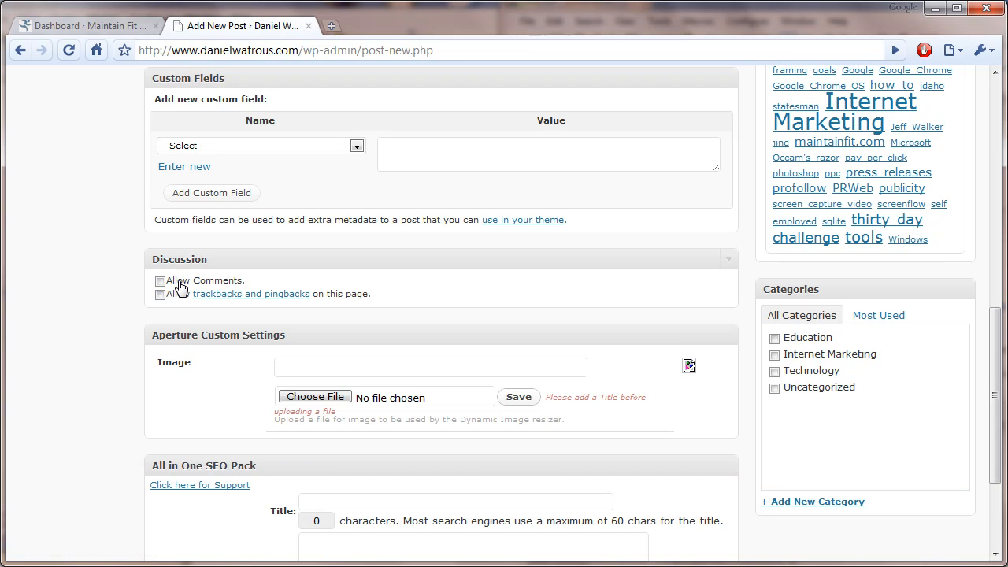